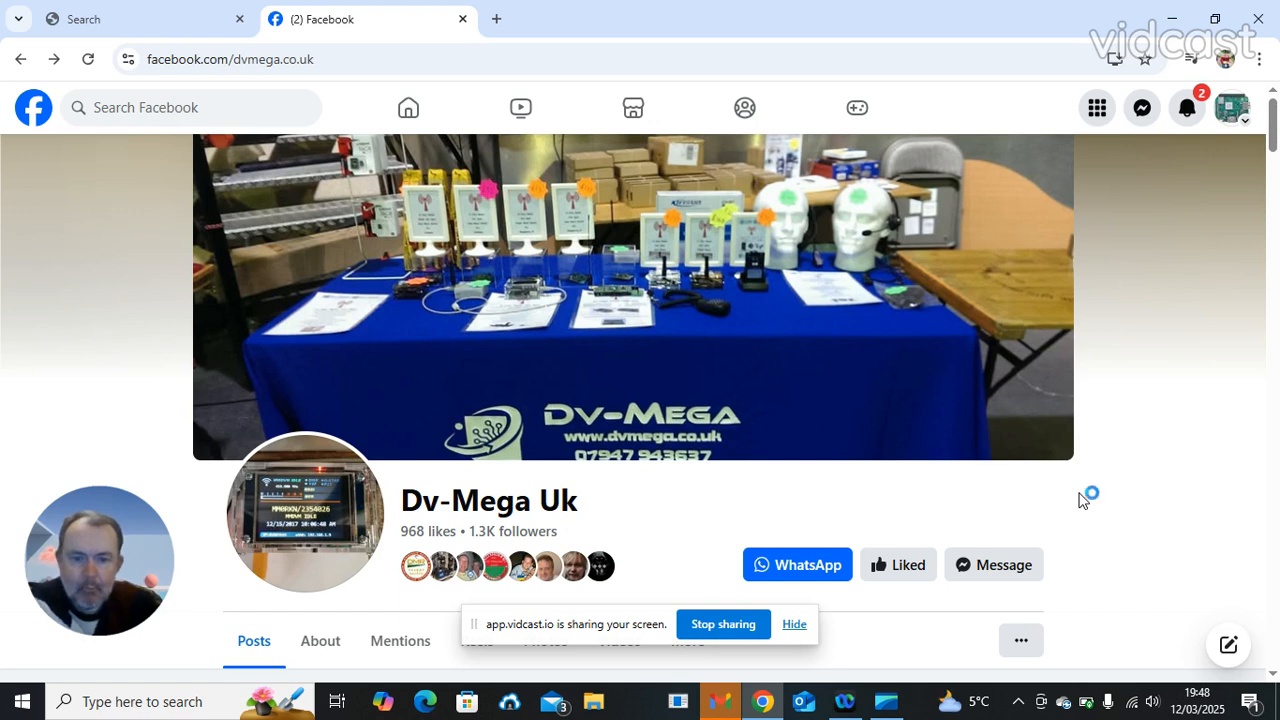
pyautogui.moveTo(1156, 460)
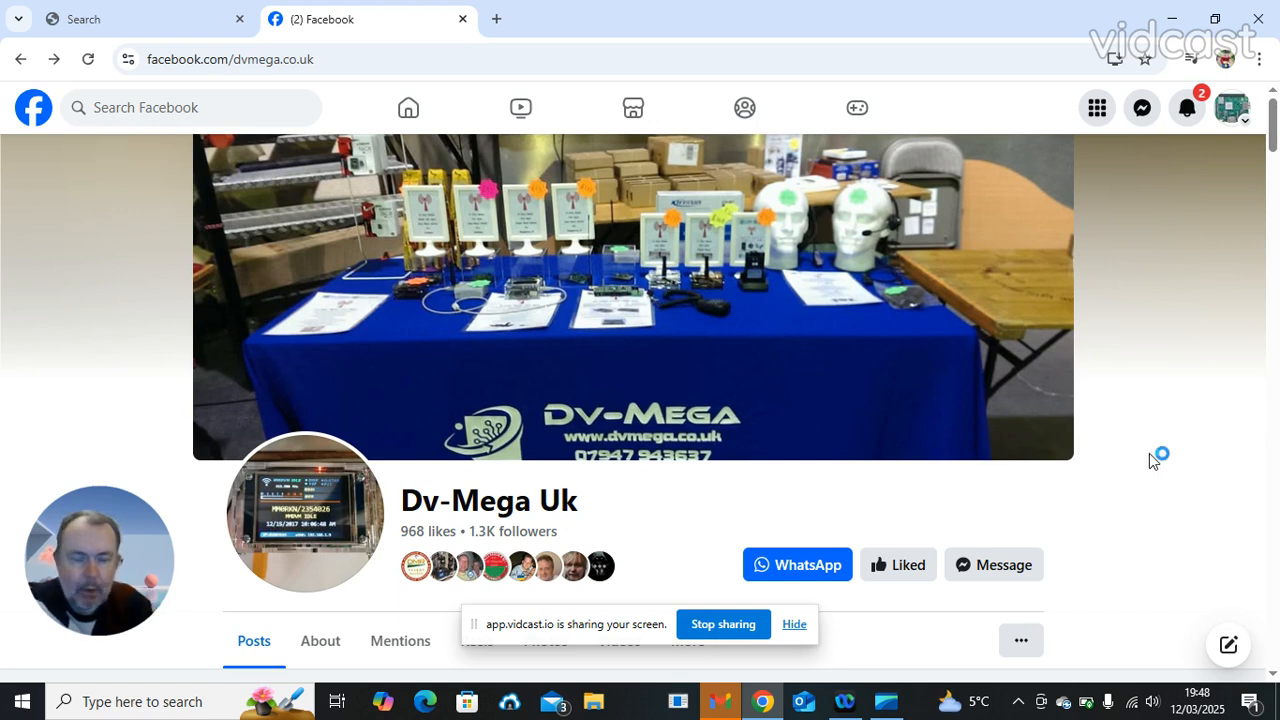
pyautogui.moveTo(1116, 456)
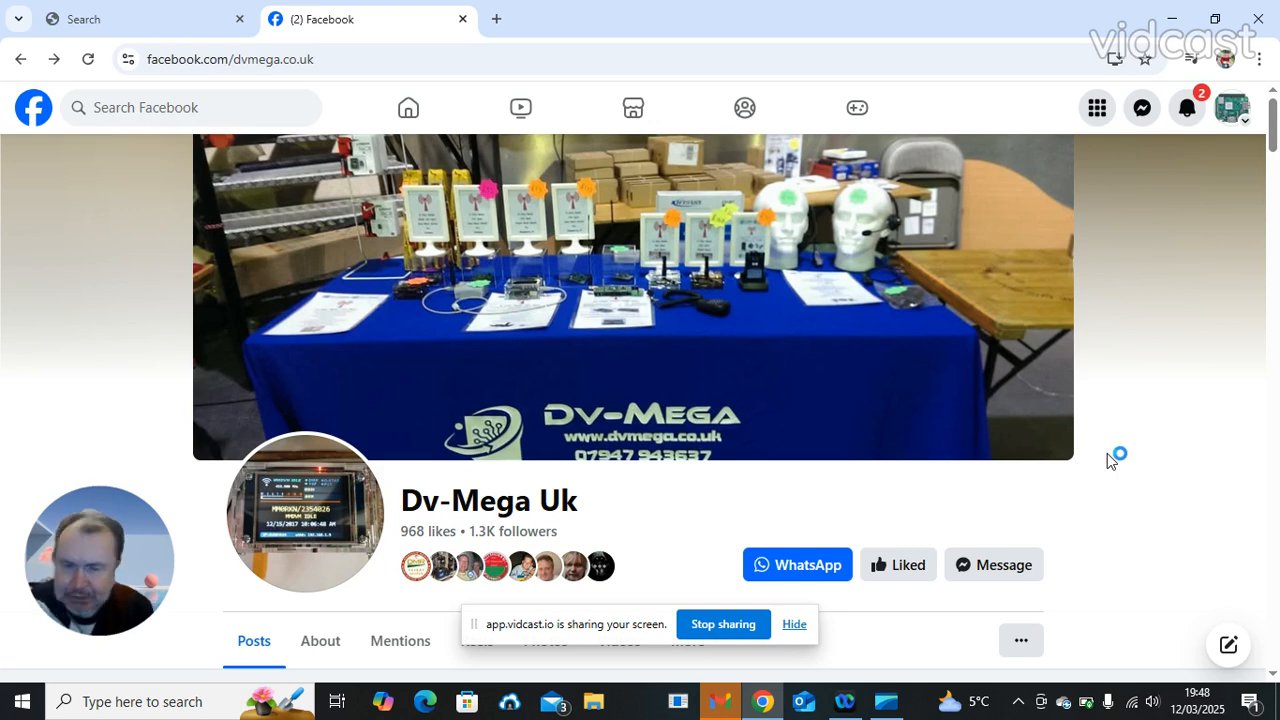
pyautogui.moveTo(1204, 516)
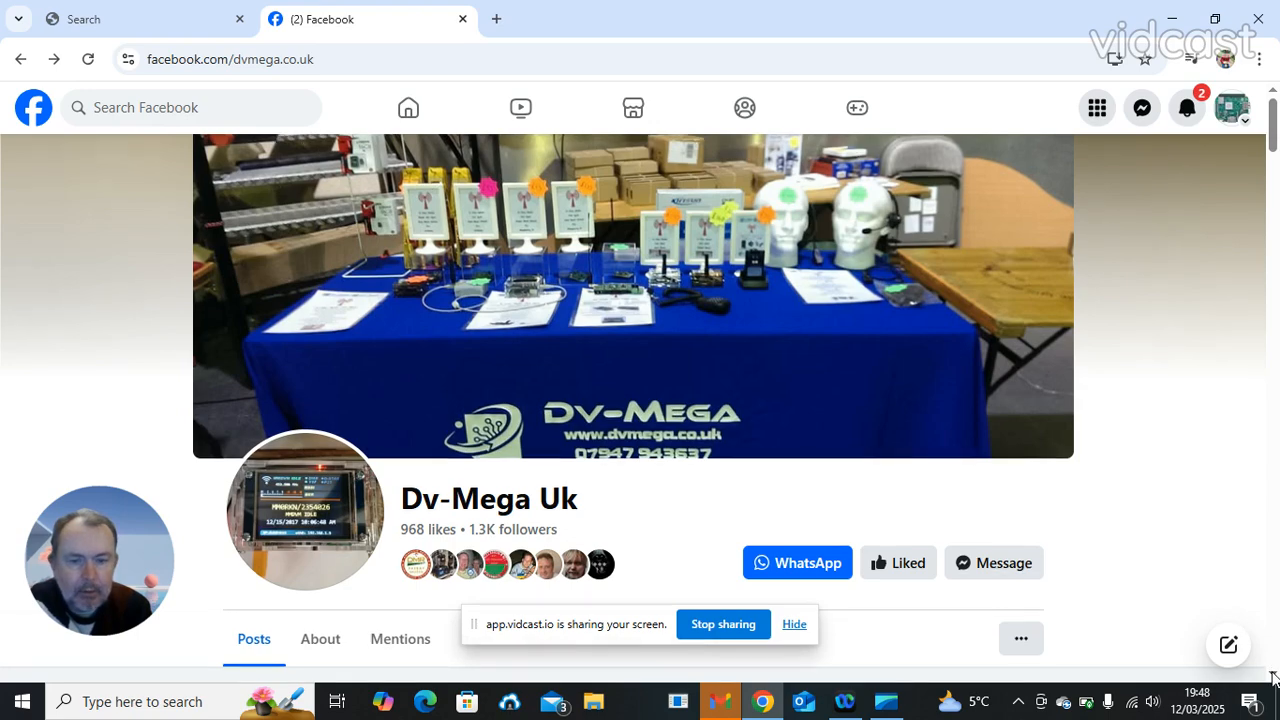
# - Scroll the Dv-Mega Uk page down to its Photos section and posts feed
pyautogui.scroll(-3)
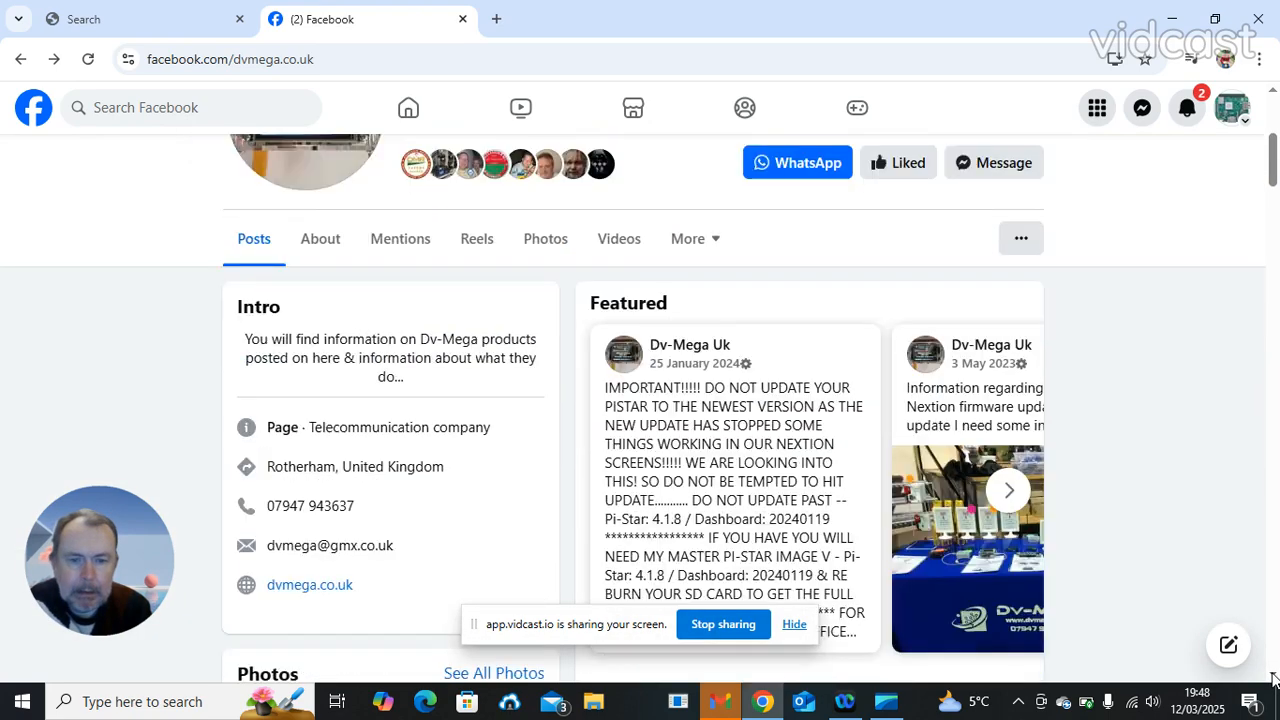
pyautogui.scroll(-3)
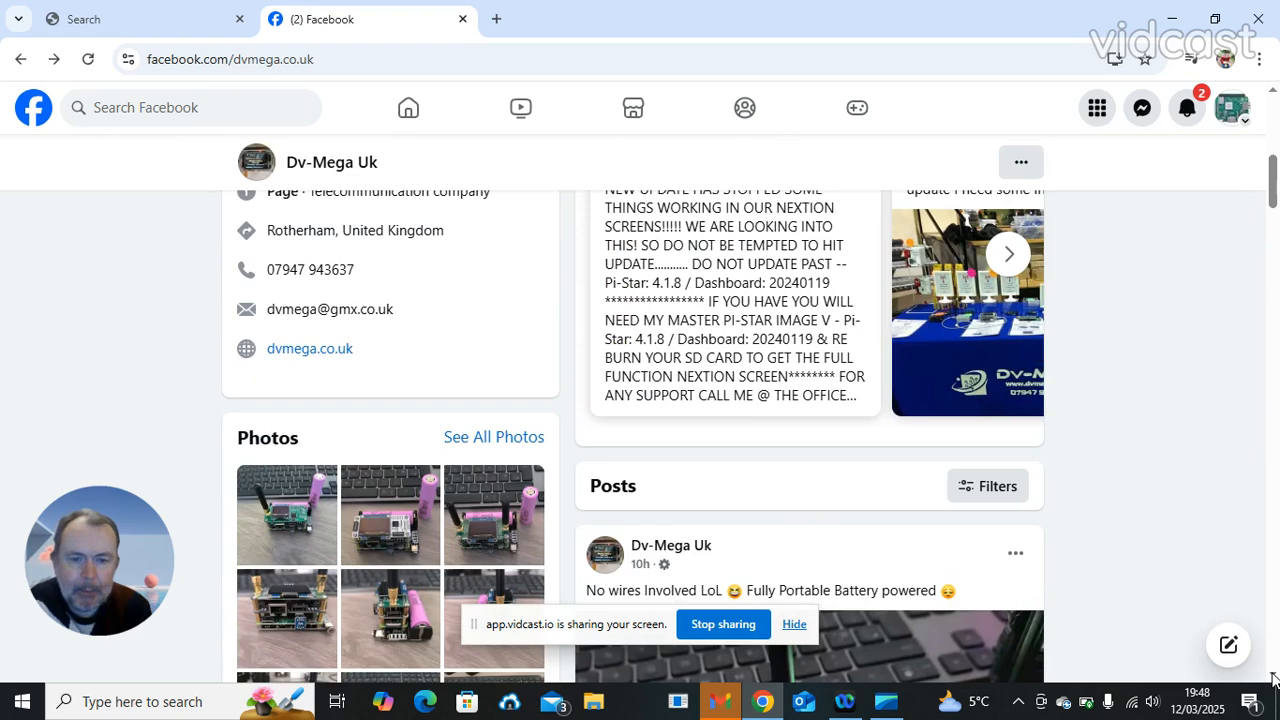
pyautogui.scroll(-3)
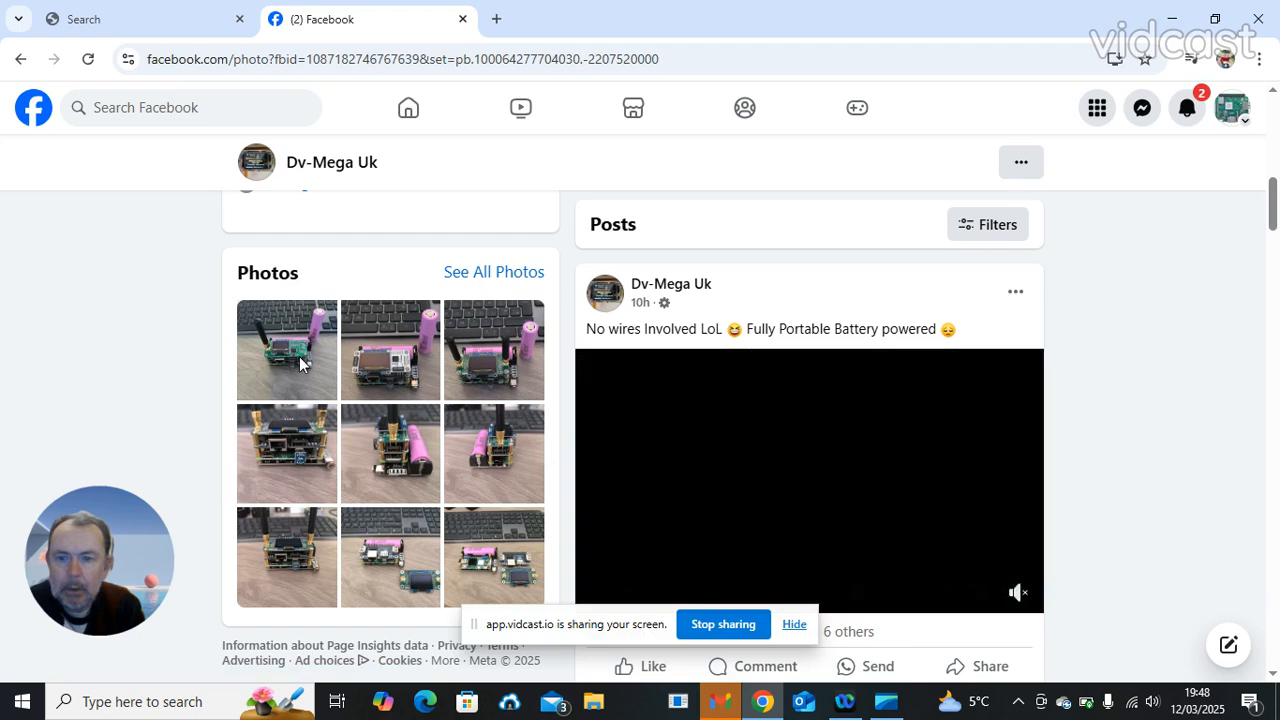
# - Open the first gallery photo, the Raspberry Pi Zero simplex node, in the photo viewer
pyautogui.click(286, 348)
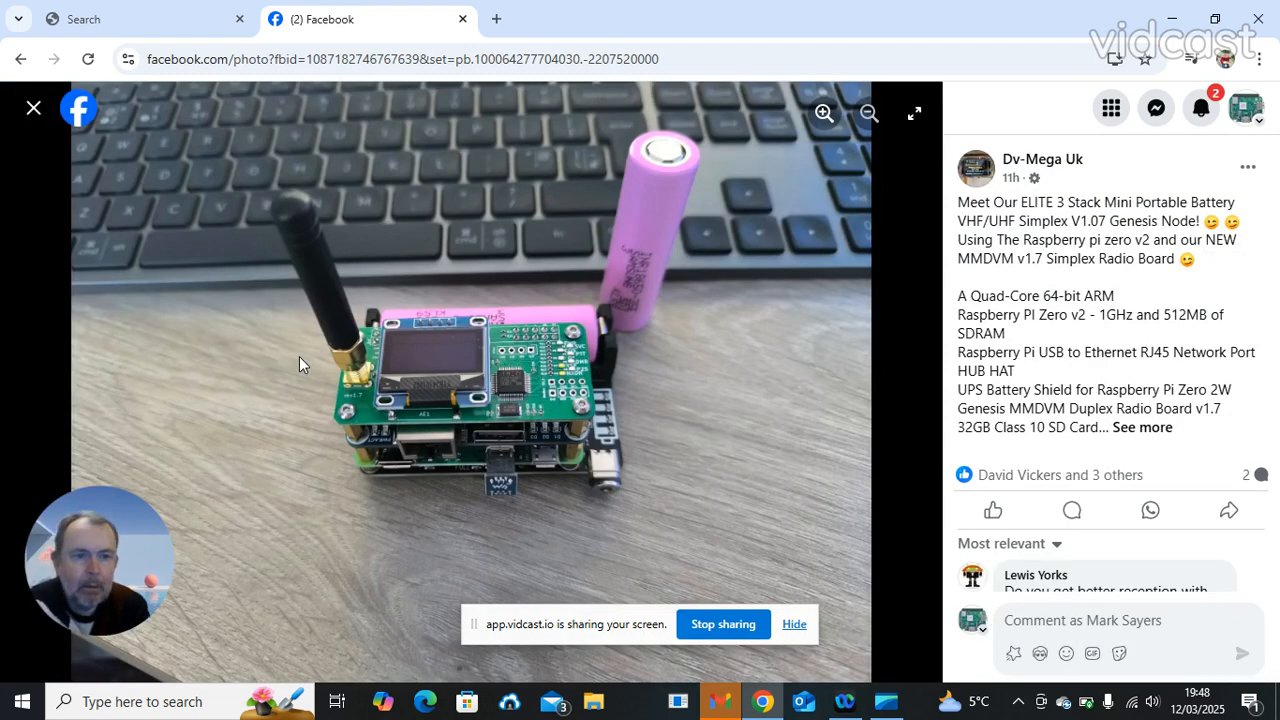
pyautogui.moveTo(468, 544)
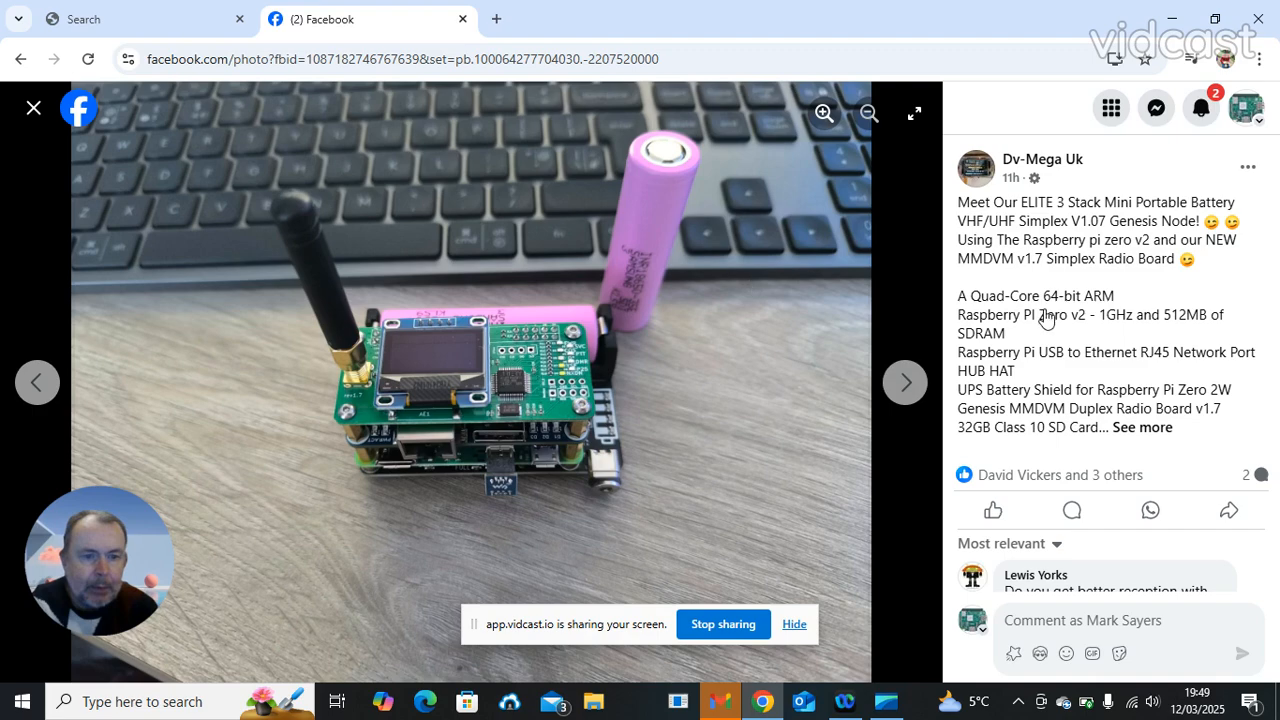
pyautogui.moveTo(1140, 428)
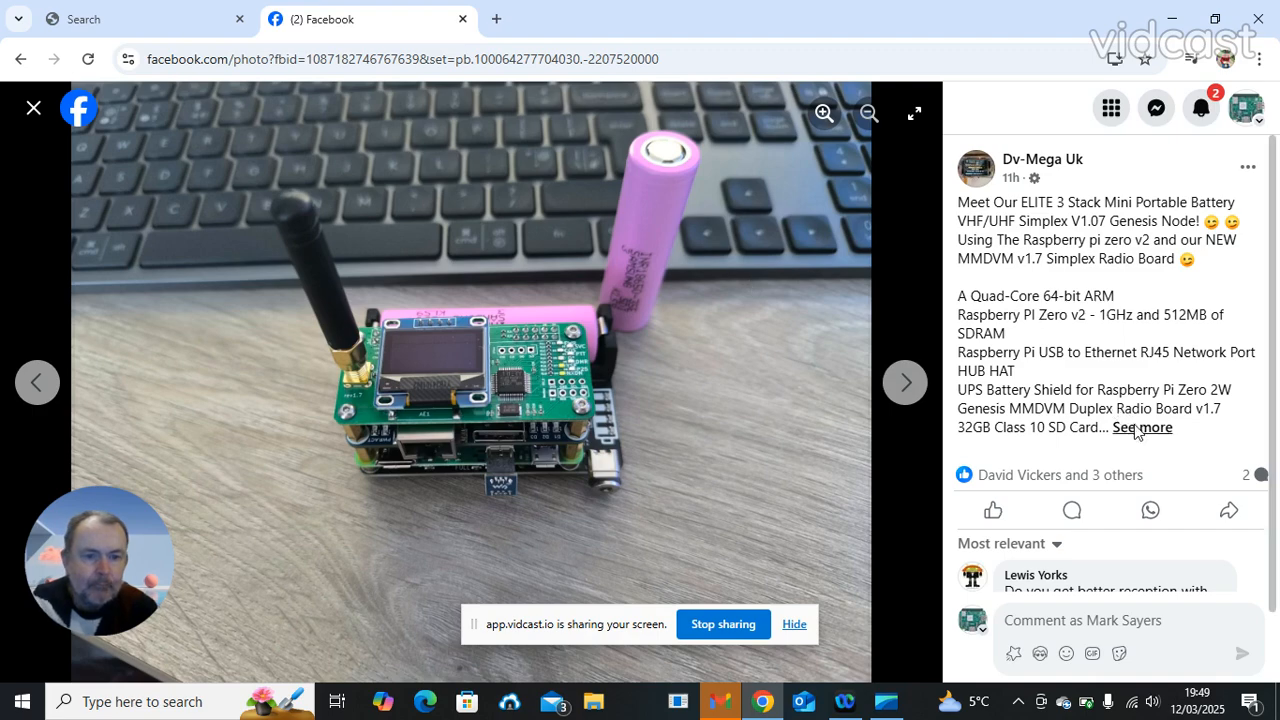
# - Expand the photo caption to show the full parts list and £145.00 price
pyautogui.click(1142, 428)
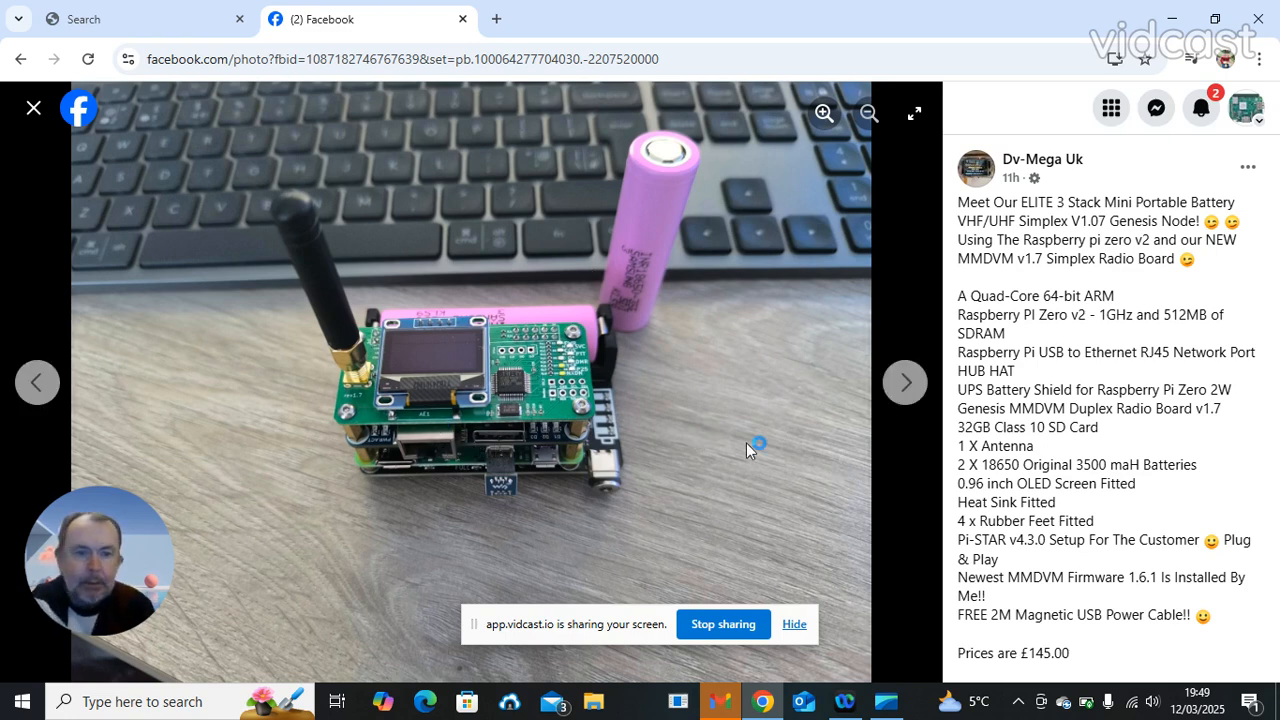
pyautogui.moveTo(768, 454)
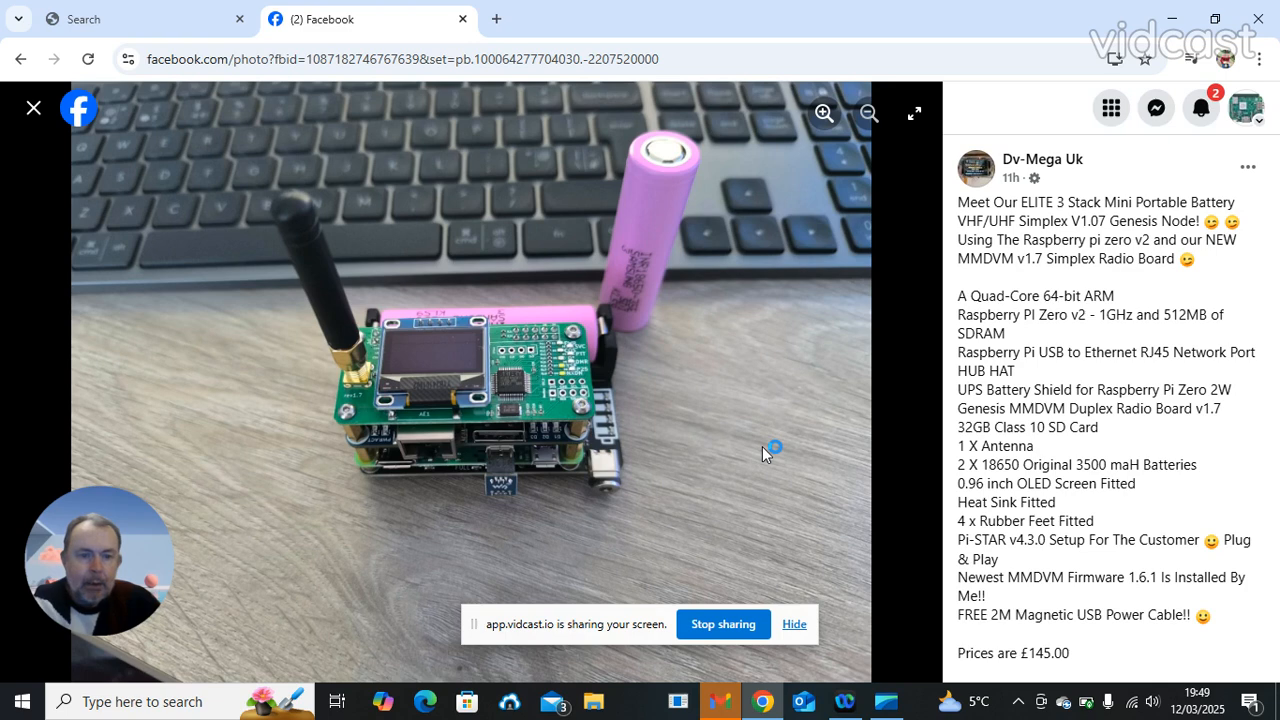
pyautogui.moveTo(764, 452)
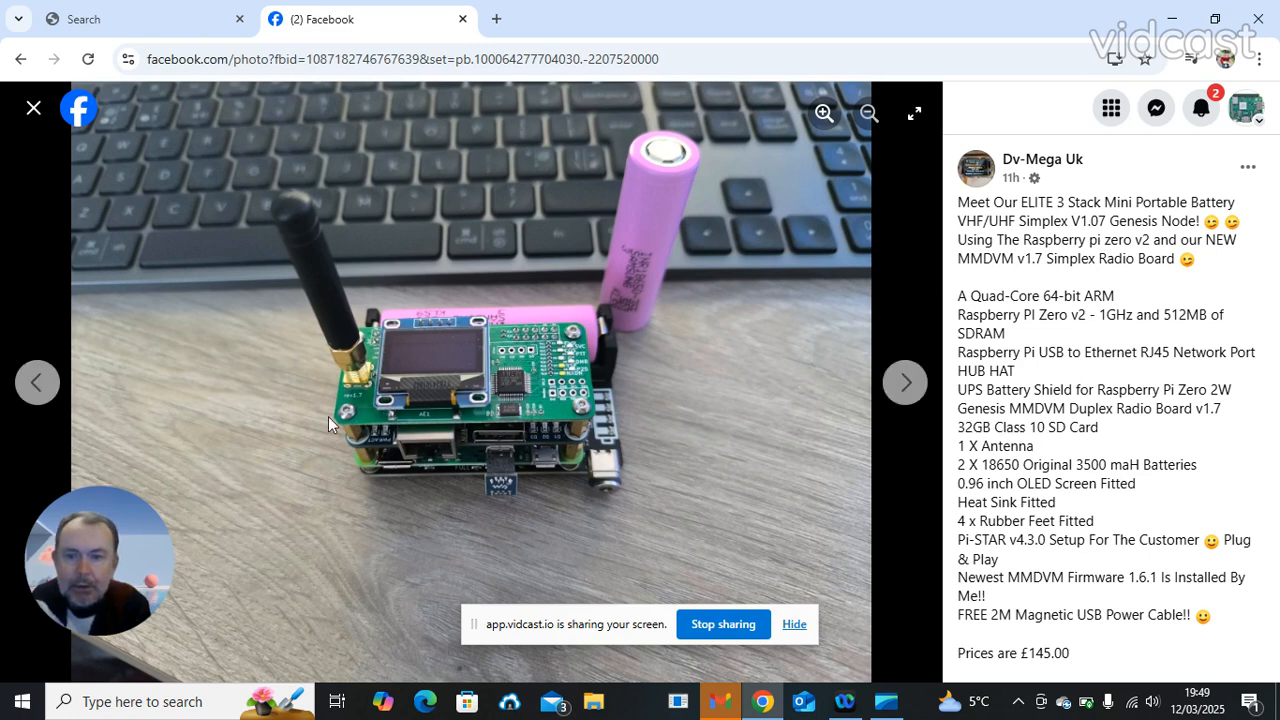
pyautogui.moveTo(690, 490)
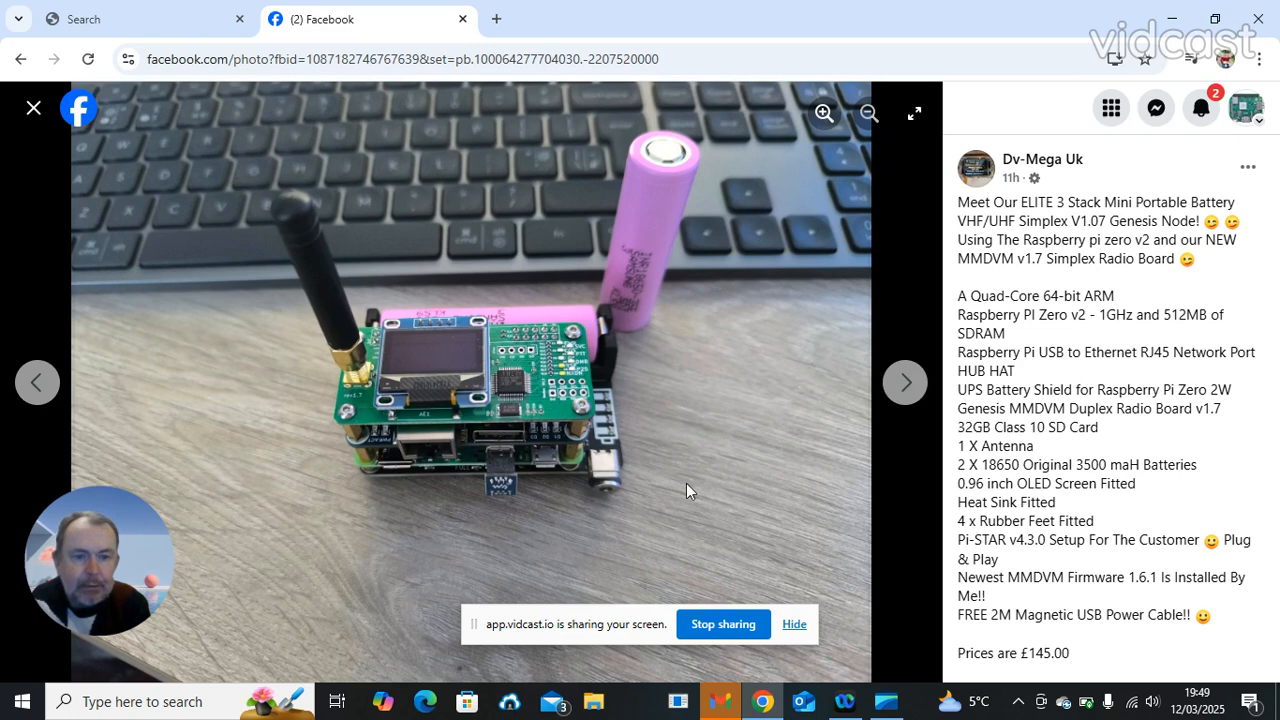
pyautogui.moveTo(536, 448)
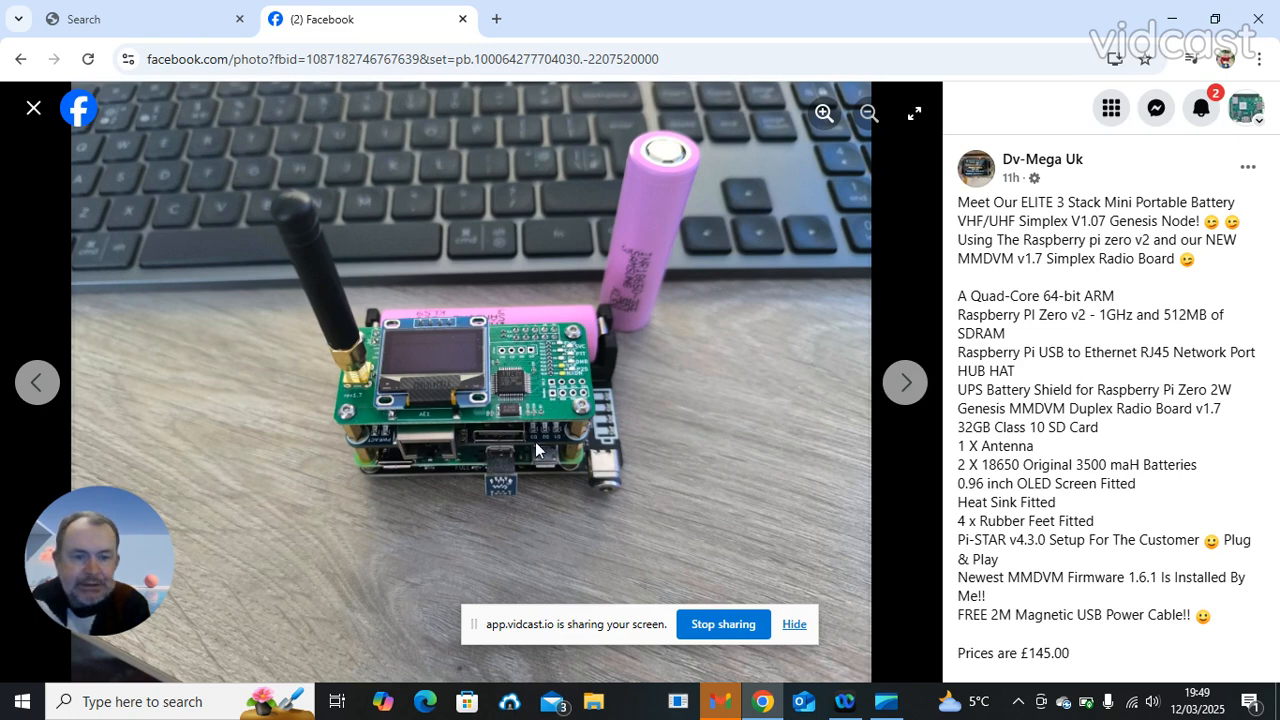
pyautogui.moveTo(750, 504)
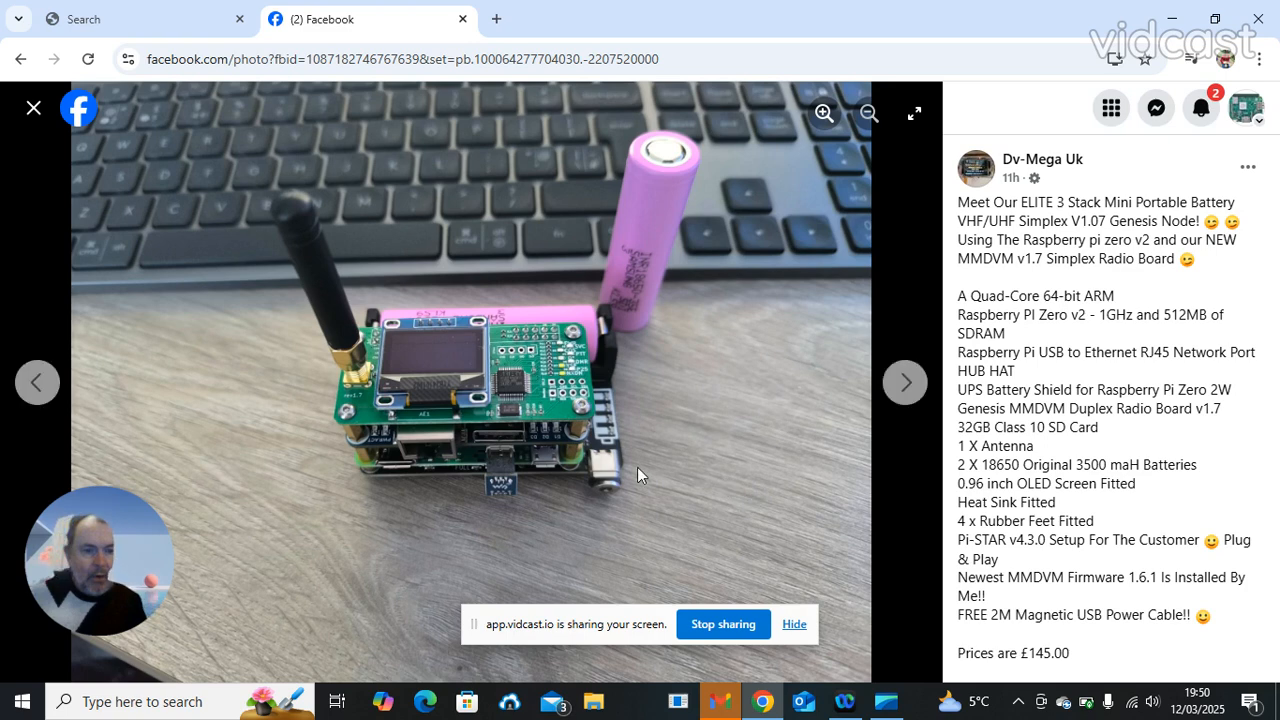
pyautogui.moveTo(820, 514)
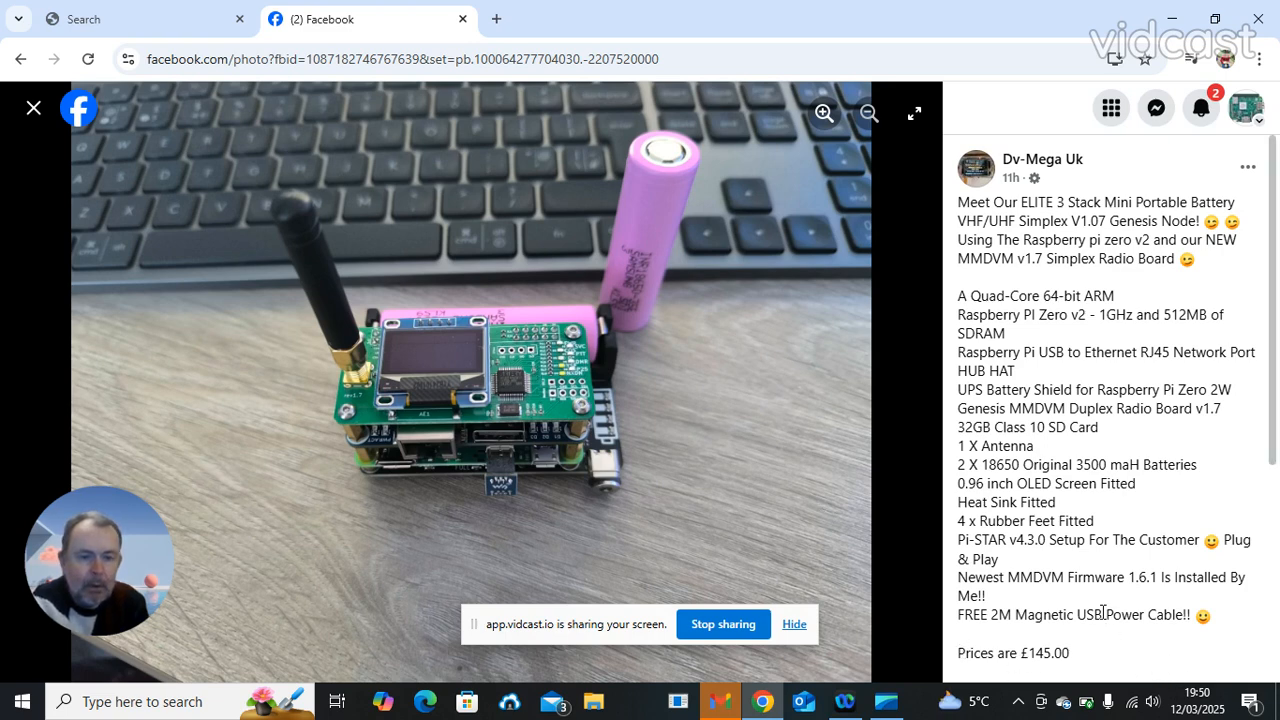
pyautogui.moveTo(1032, 210)
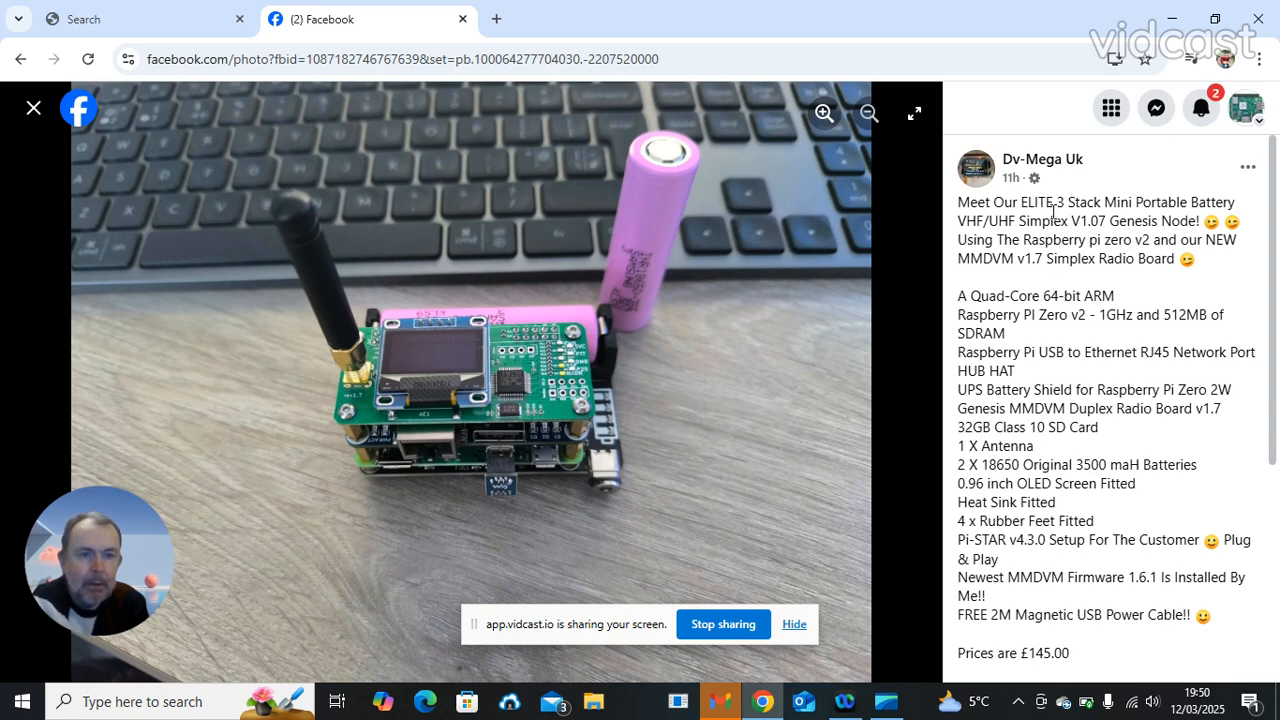
pyautogui.moveTo(1112, 650)
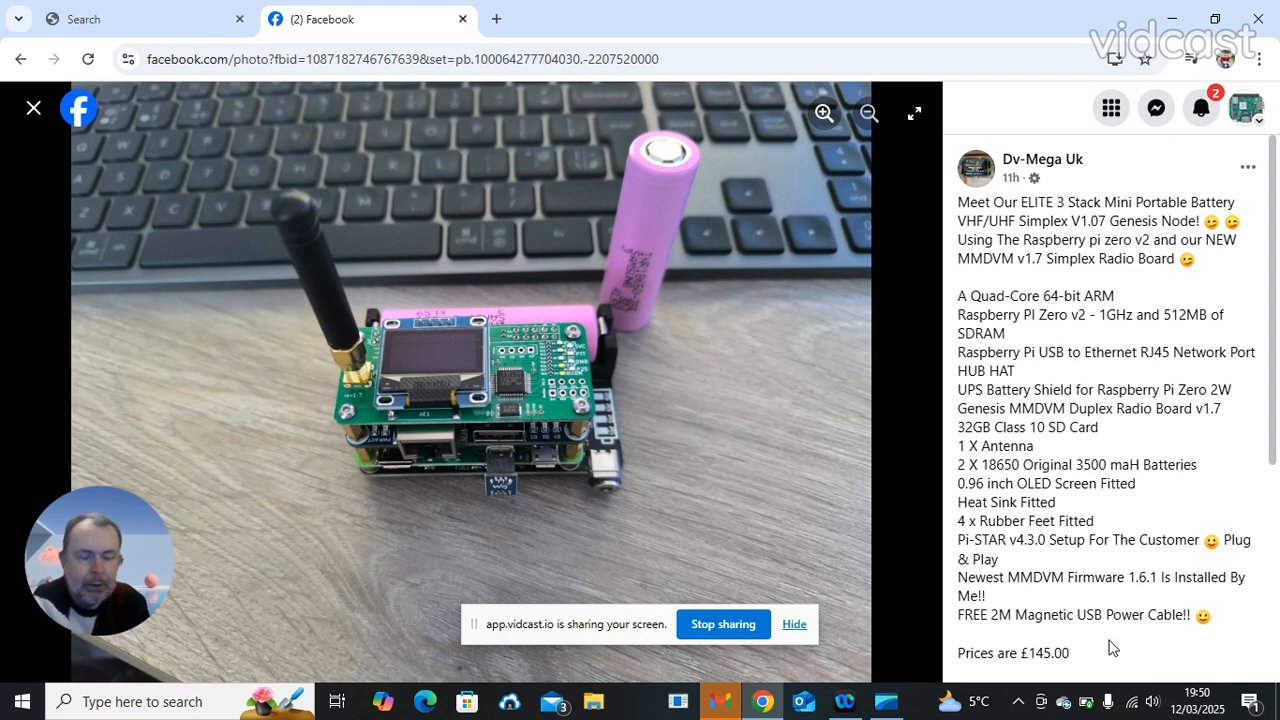
pyautogui.moveTo(812, 544)
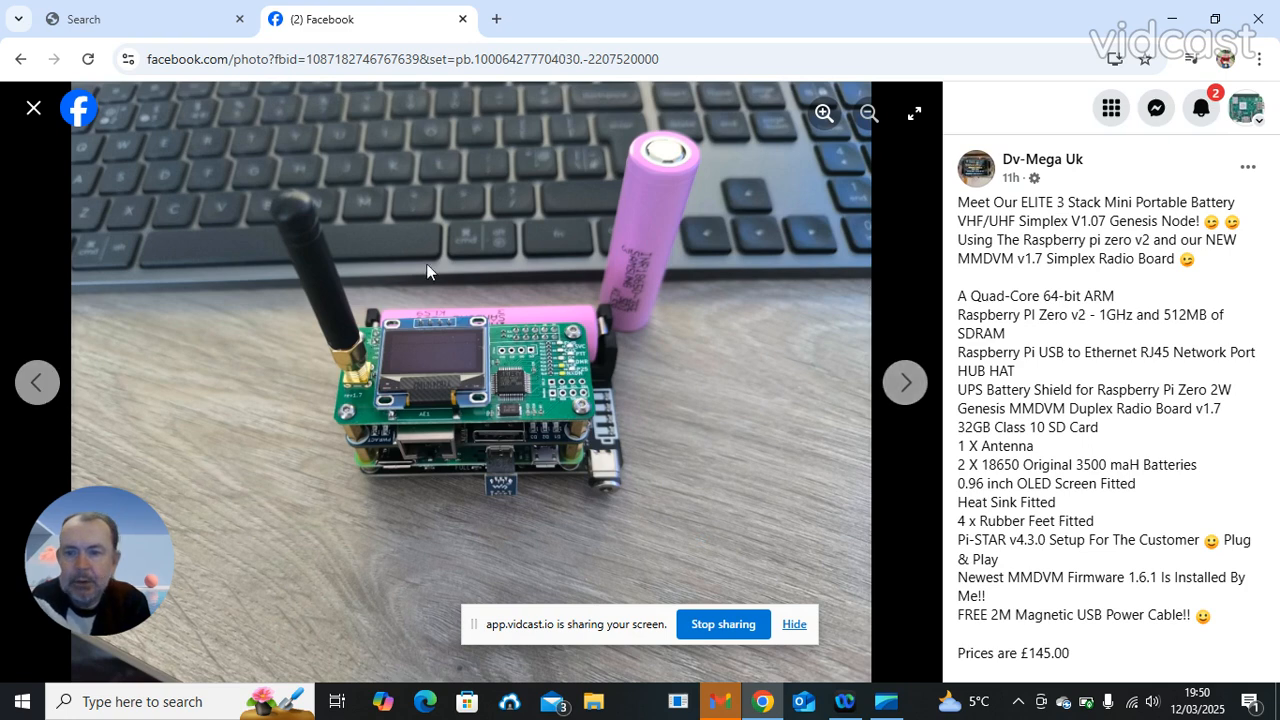
pyautogui.moveTo(744, 396)
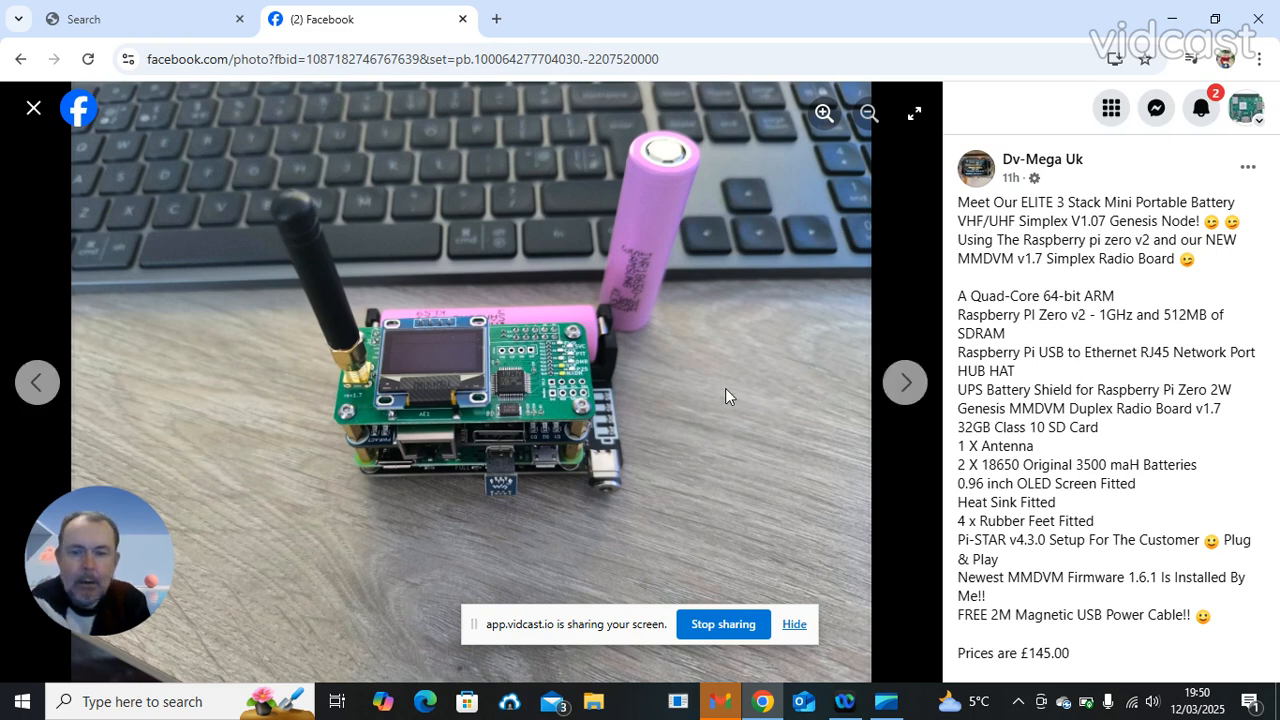
pyautogui.moveTo(732, 420)
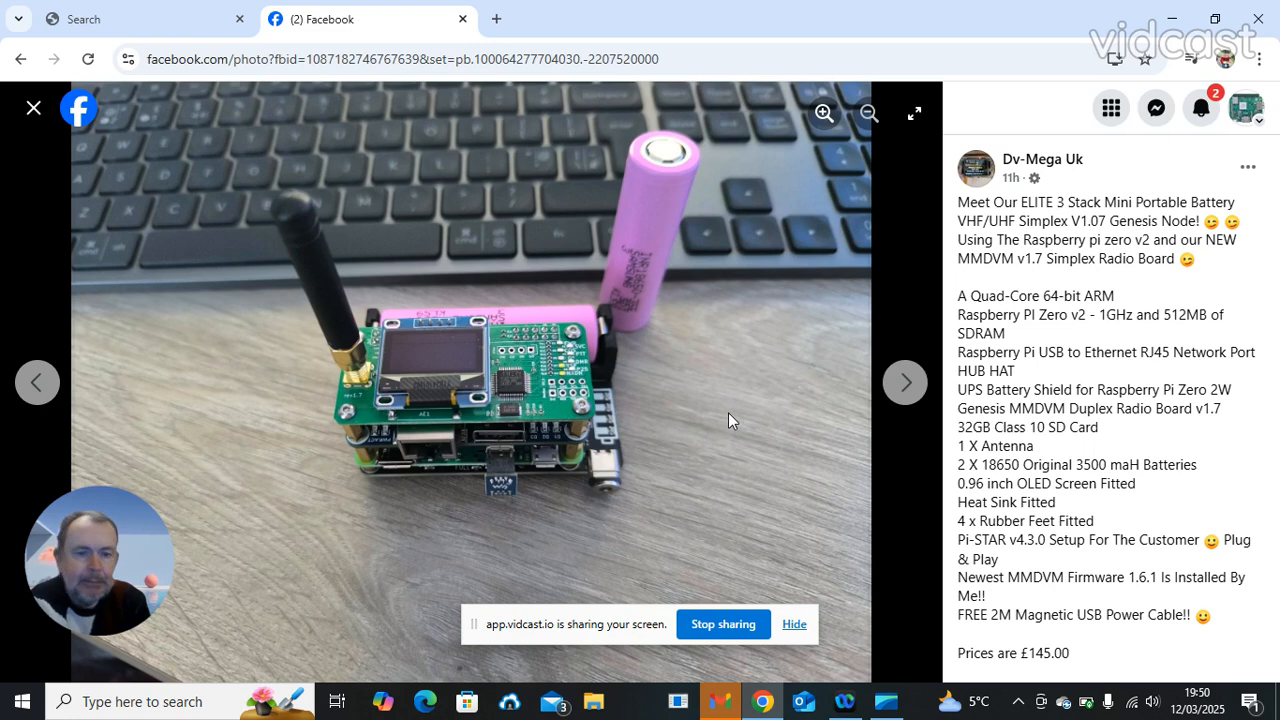
pyautogui.moveTo(36, 108)
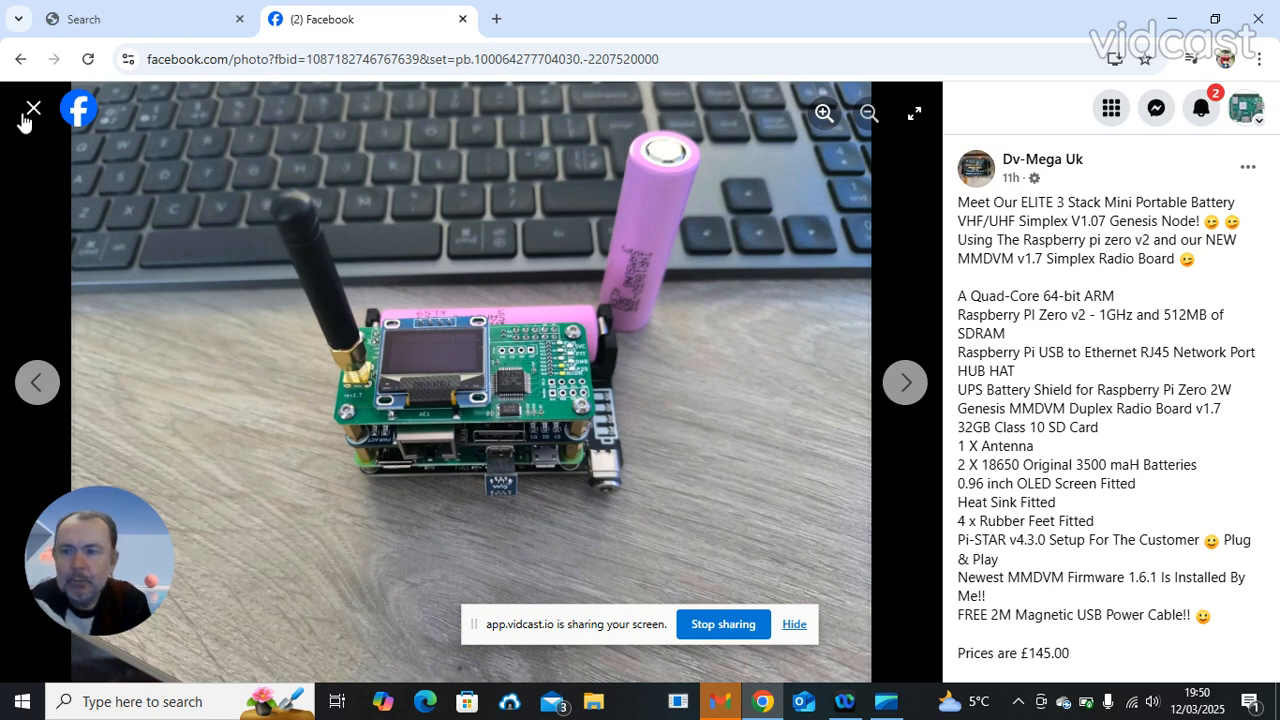
pyautogui.moveTo(32, 108)
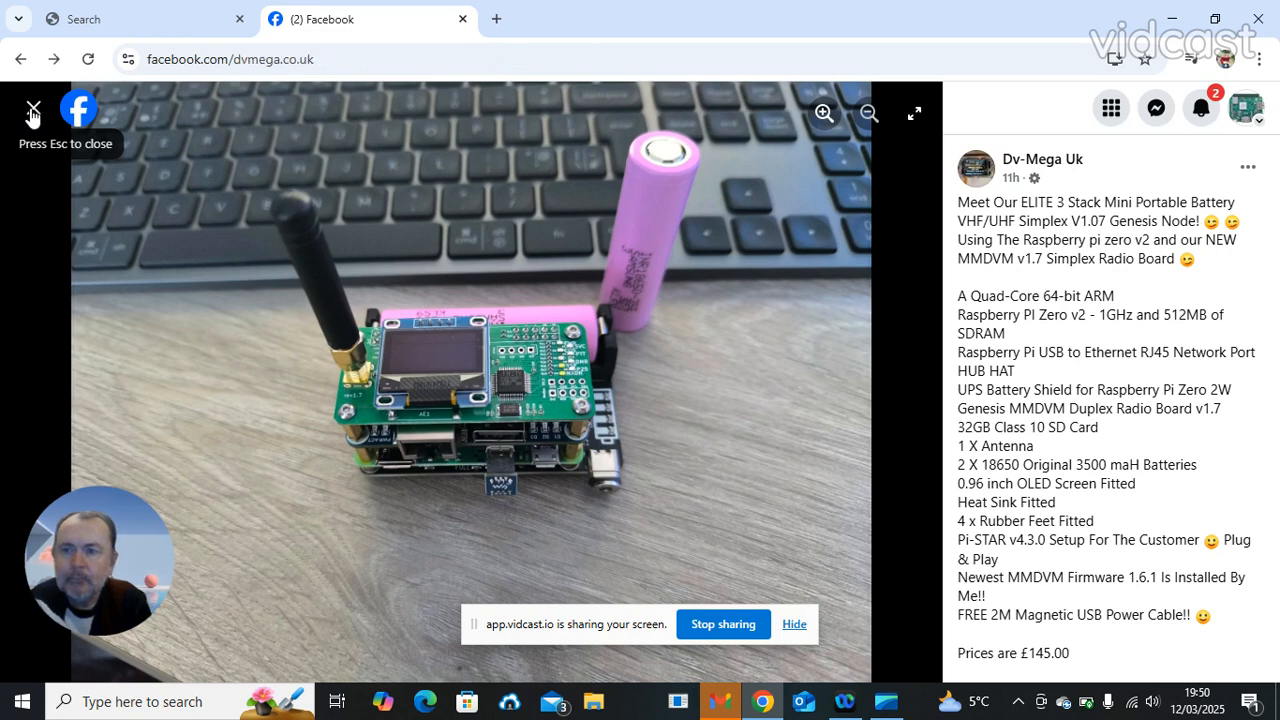
# - Close the viewer, scroll back to the Photos grid and select the second node thumbnail
pyautogui.click(34, 104)
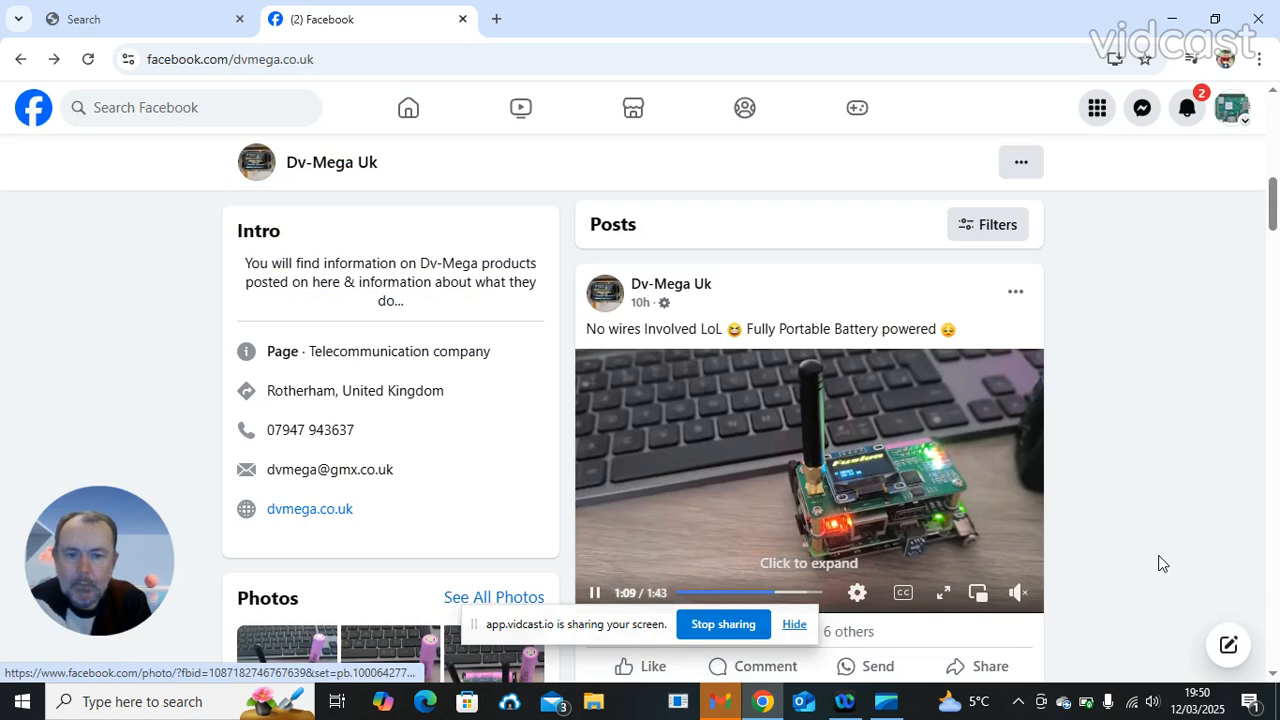
pyautogui.scroll(-3)
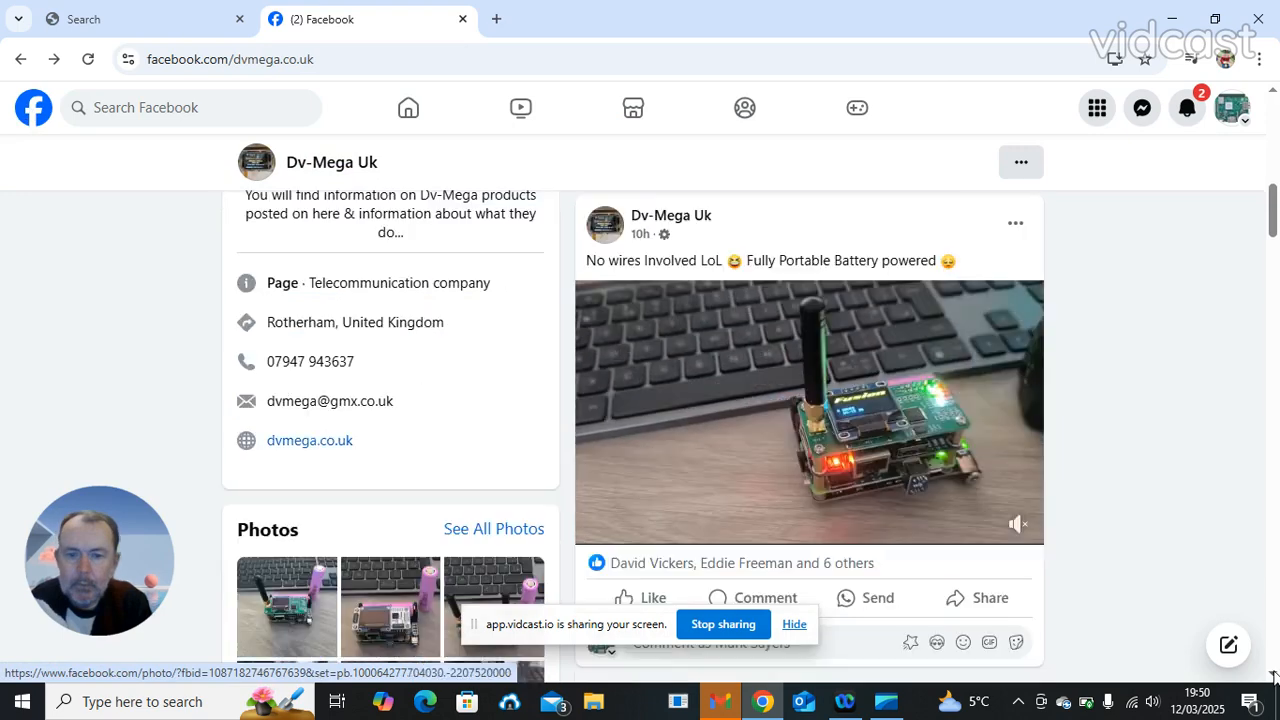
pyautogui.scroll(-3)
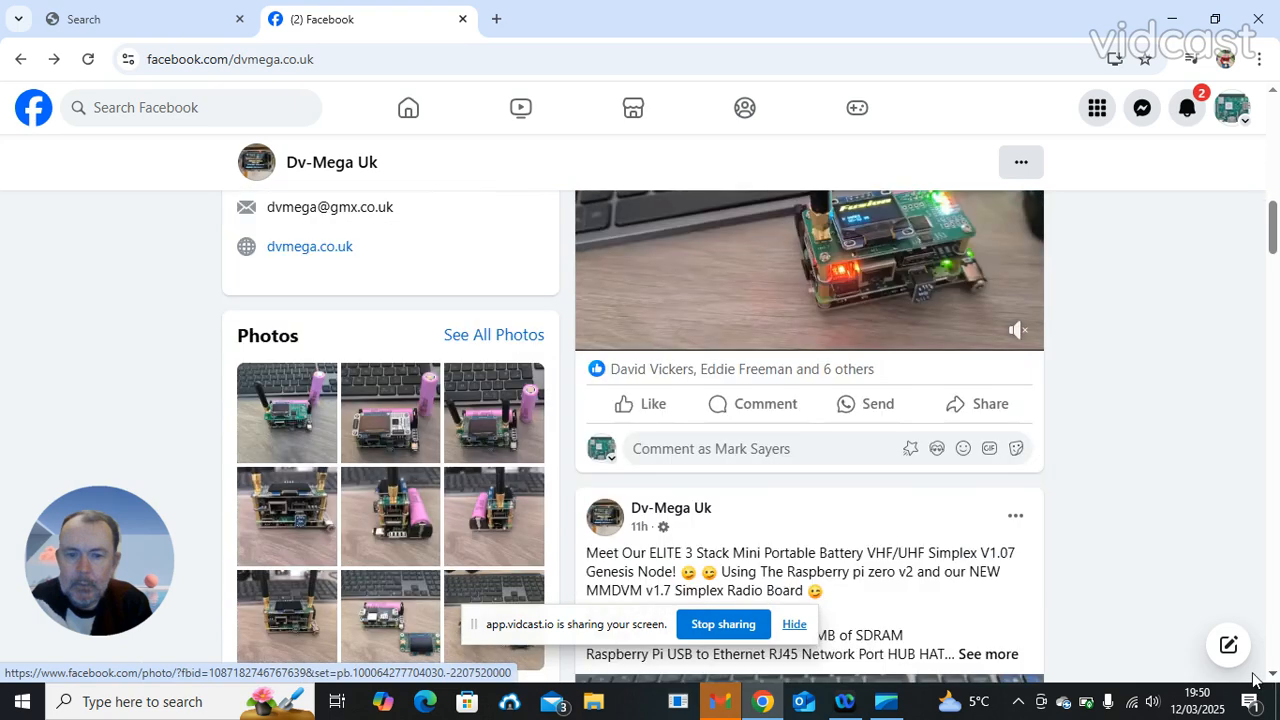
pyautogui.click(390, 412)
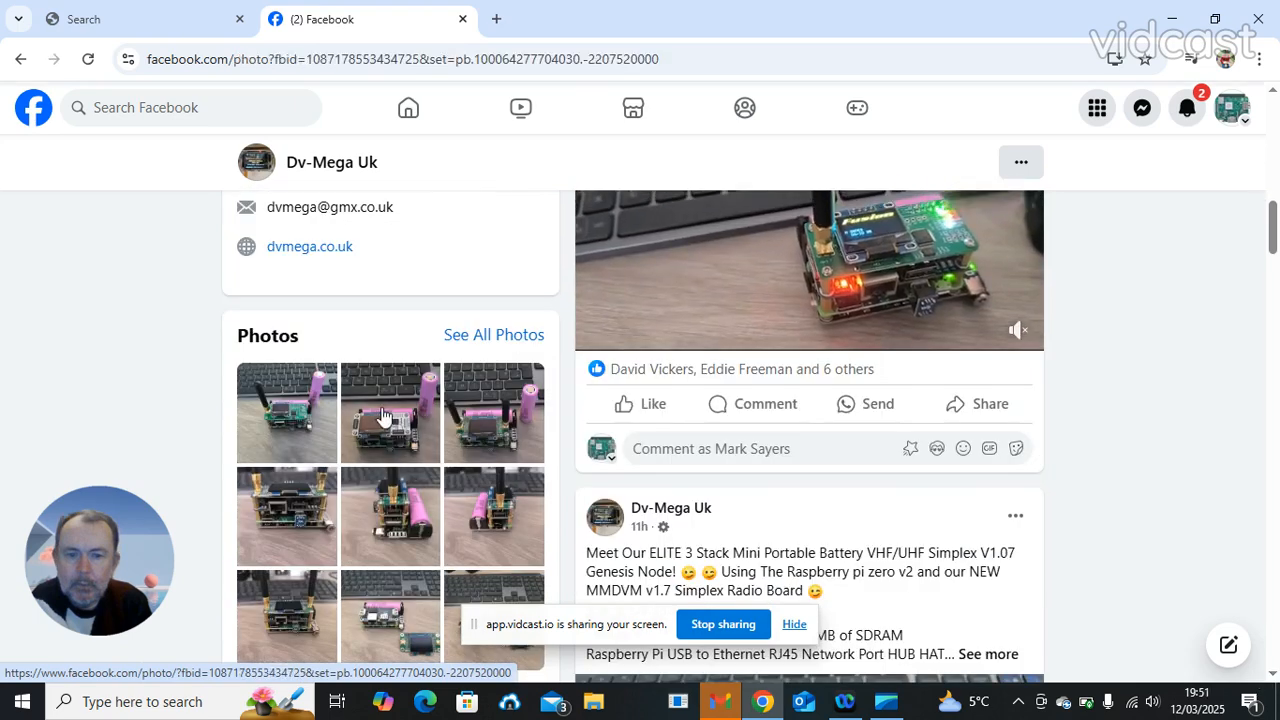
# - Open the ELITE 3 Stack Mini Portable Battery Genesis Node photo full-size
pyautogui.click(388, 412)
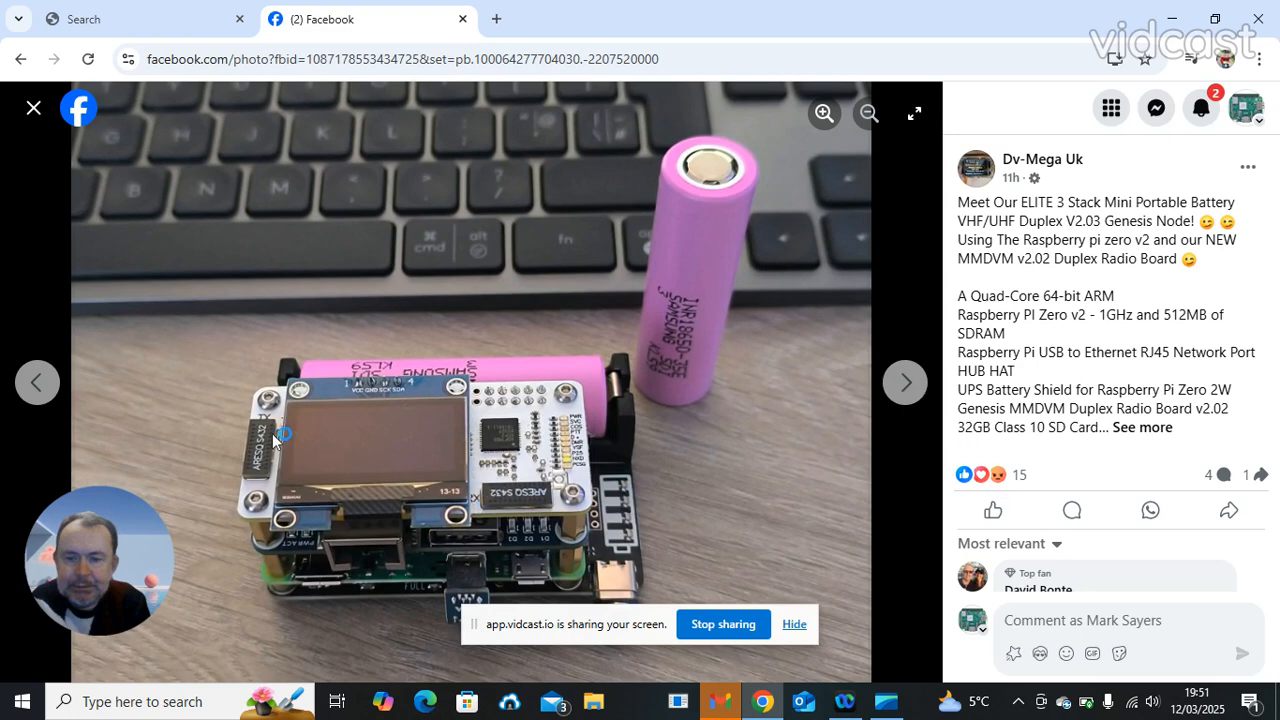
pyautogui.moveTo(856, 472)
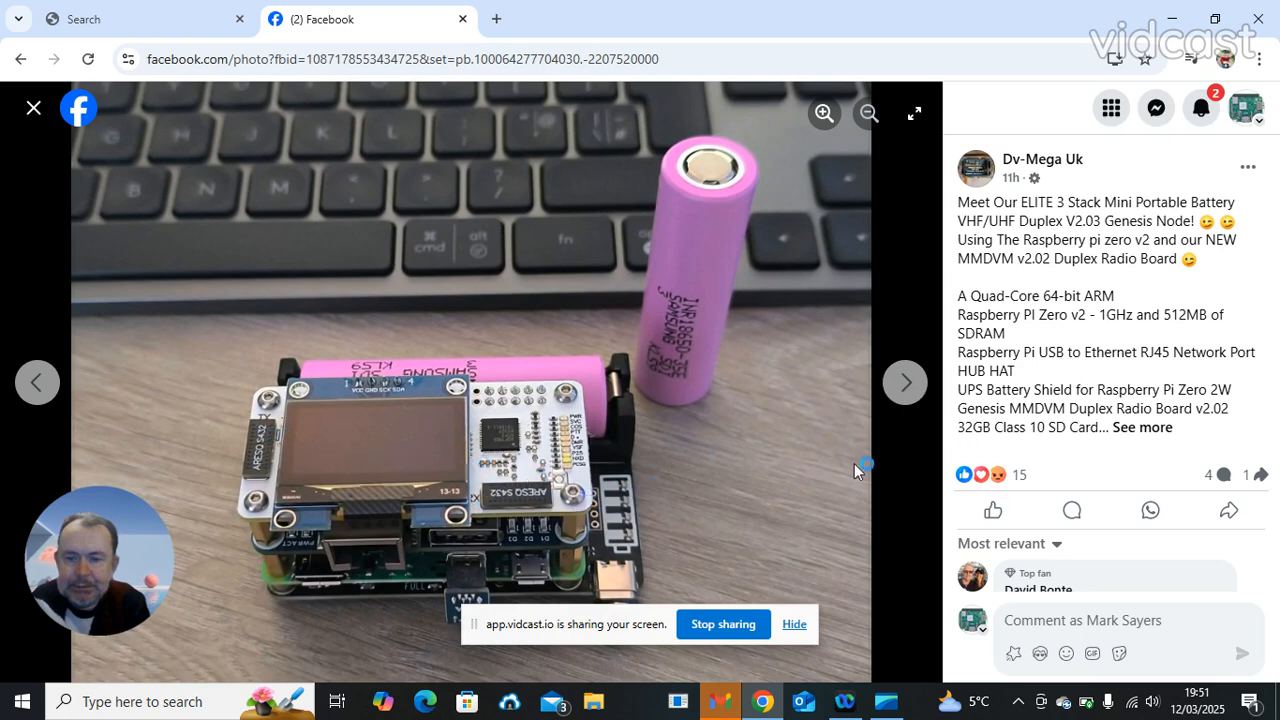
pyautogui.moveTo(792, 496)
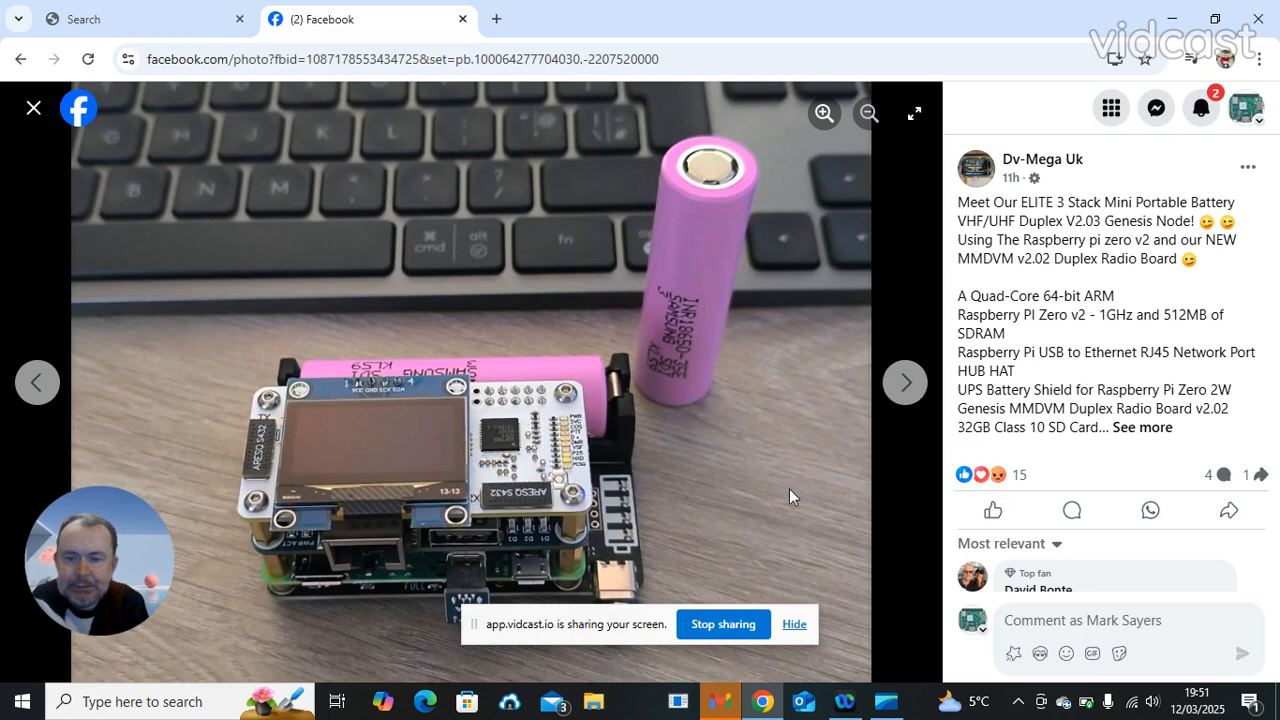
pyautogui.moveTo(984, 460)
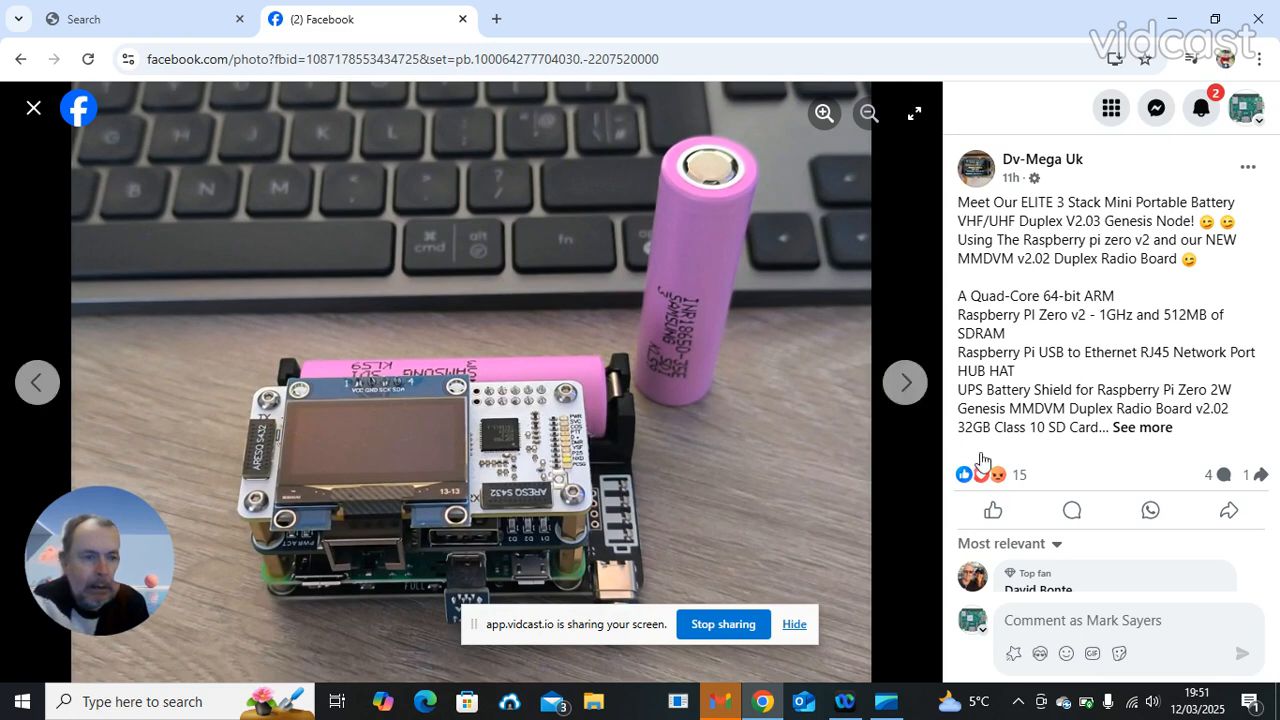
# - Expand the Genesis Node caption to show its full parts list and £155.00 price
pyautogui.click(1144, 428)
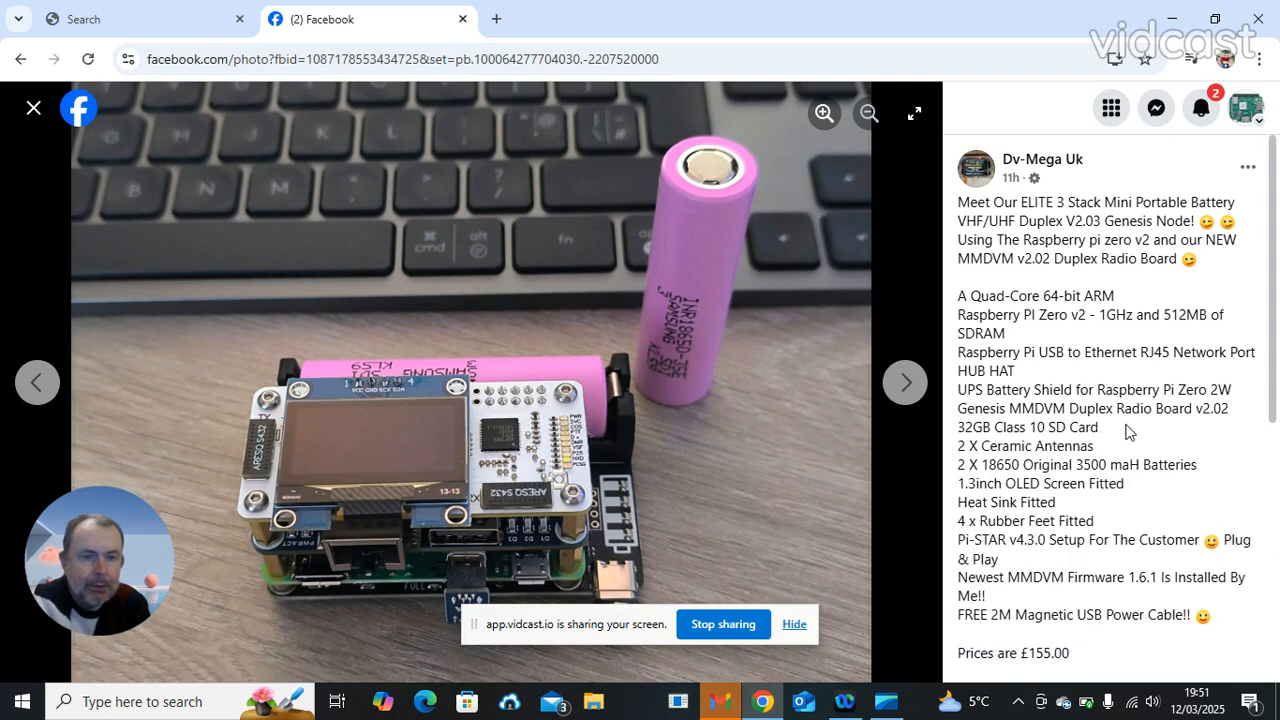
pyautogui.moveTo(820, 490)
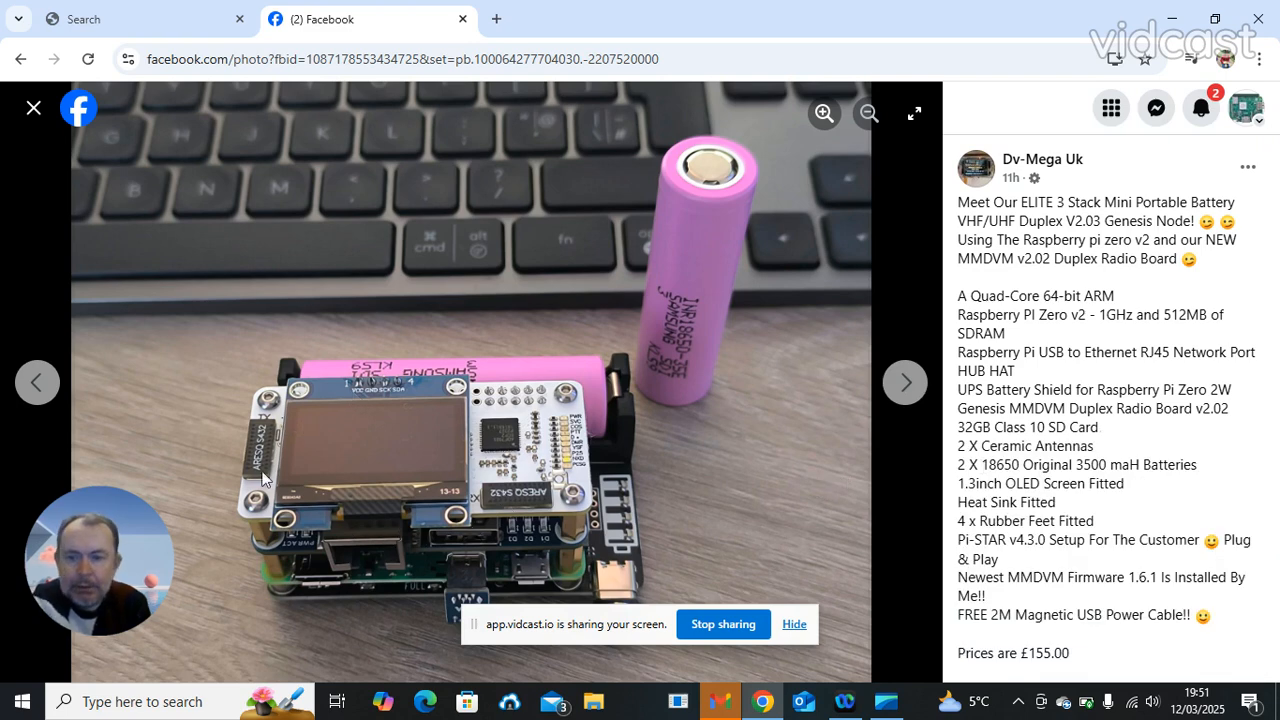
pyautogui.moveTo(290, 476)
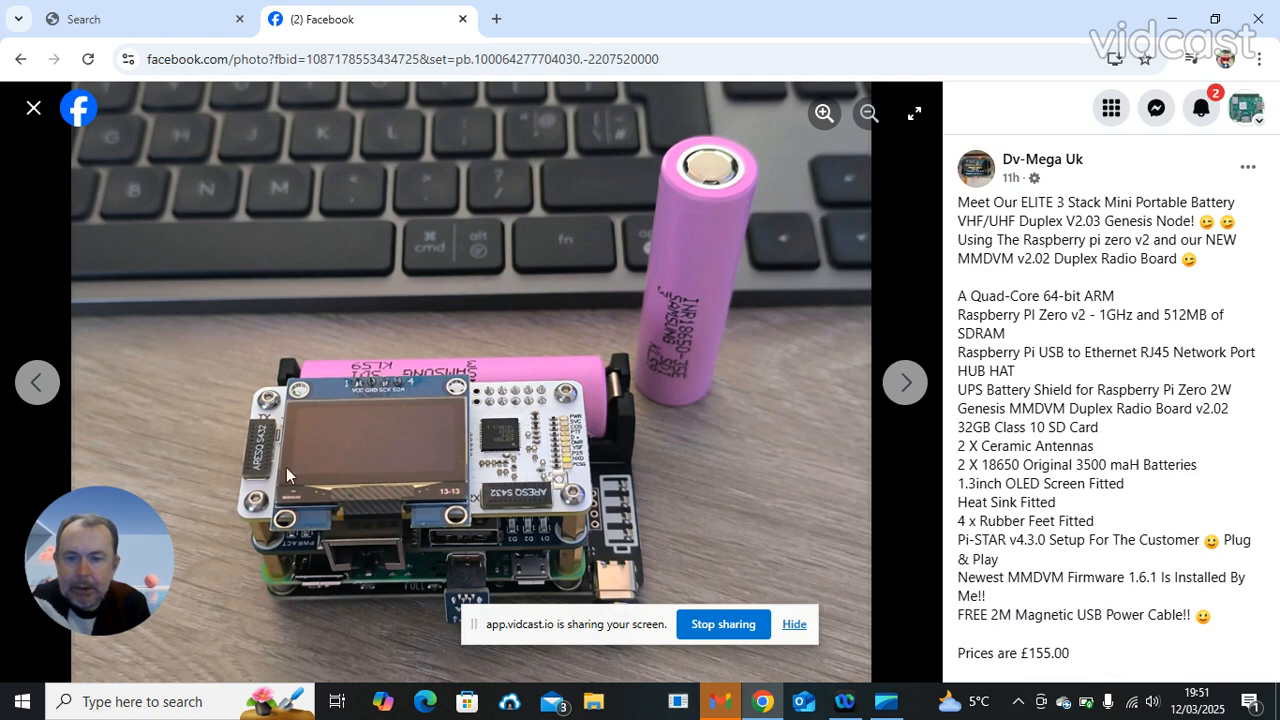
pyautogui.moveTo(760, 532)
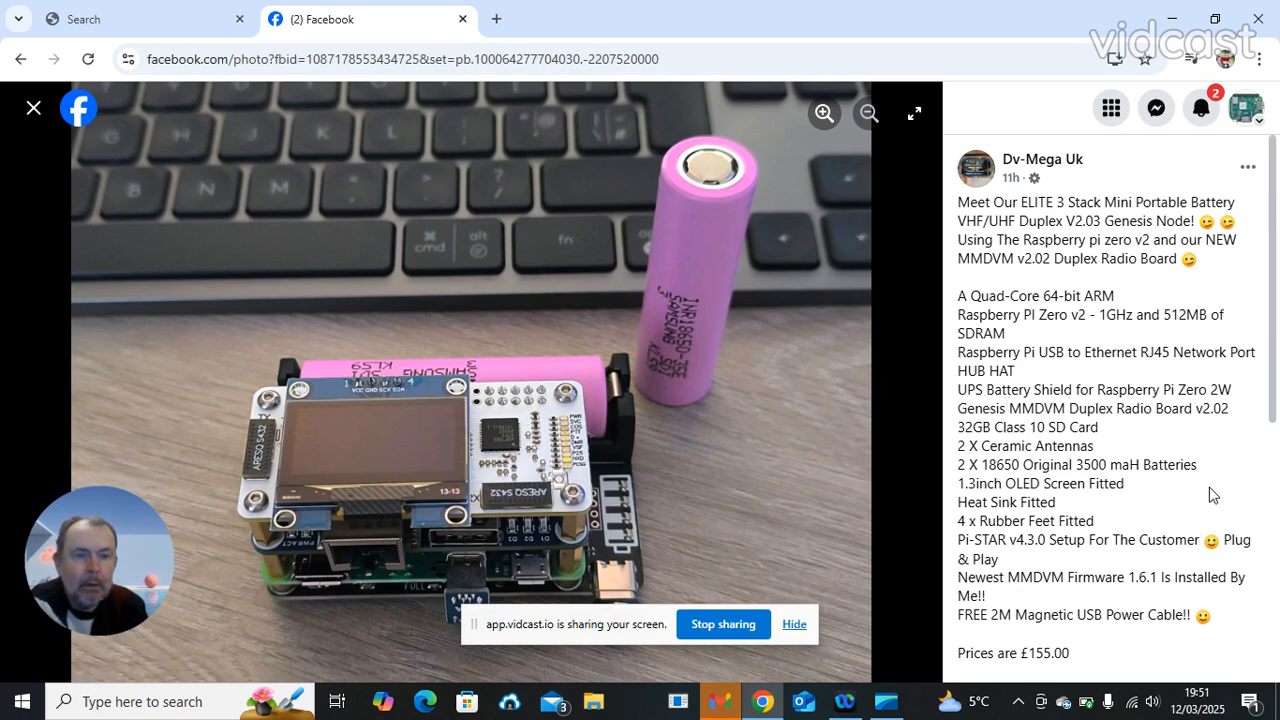
pyautogui.moveTo(1188, 496)
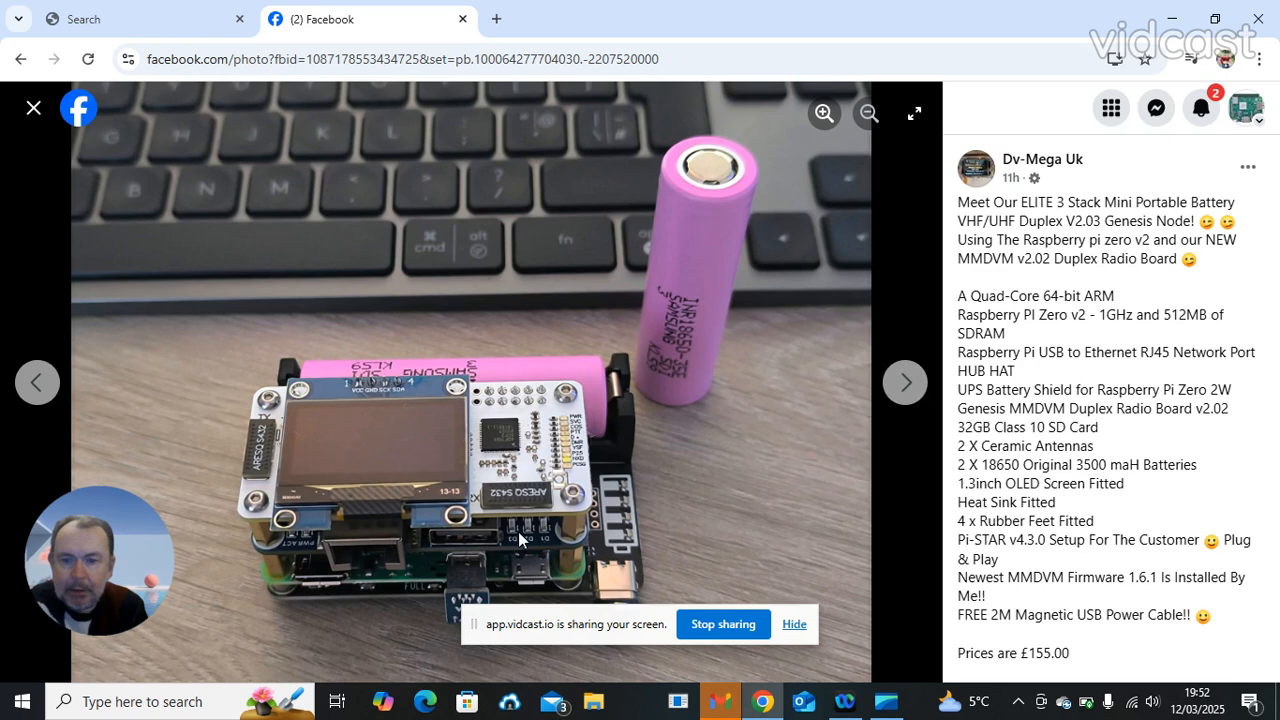
pyautogui.moveTo(32, 108)
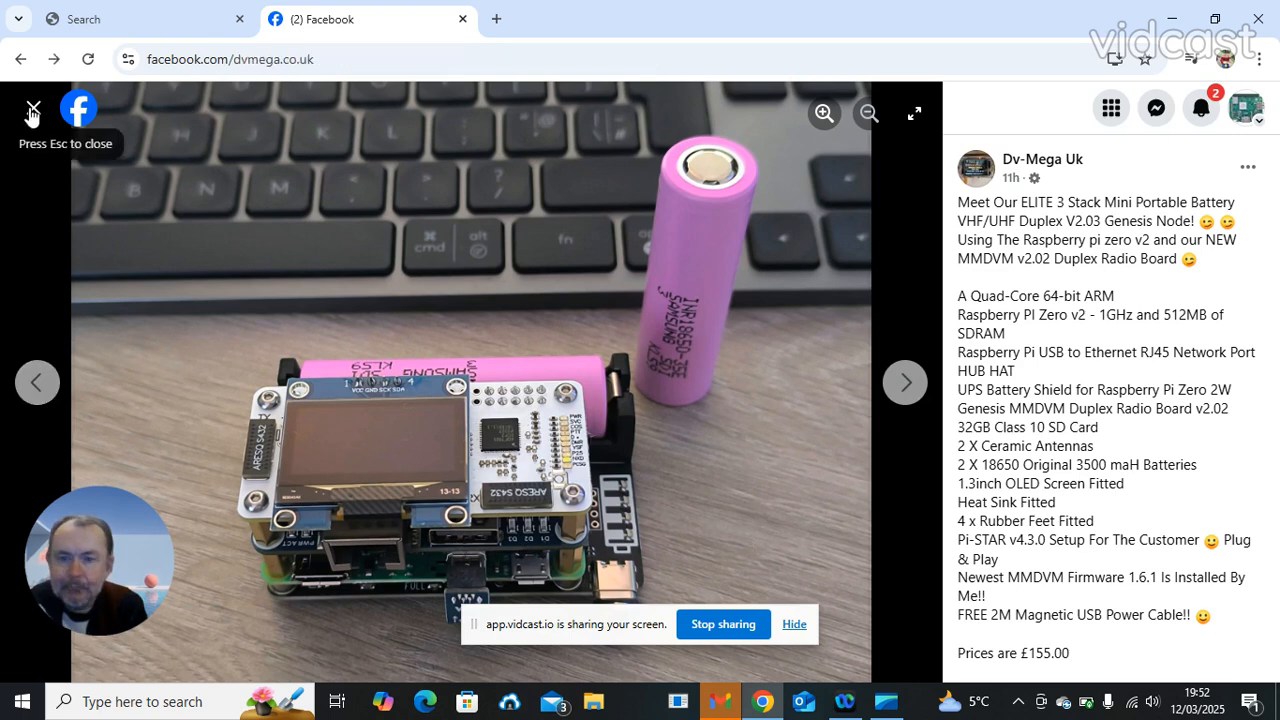
# - Close the viewer, open the twin-antenna Duplex V2.03 node photo and expand its £155.00 description
pyautogui.click(32, 110)
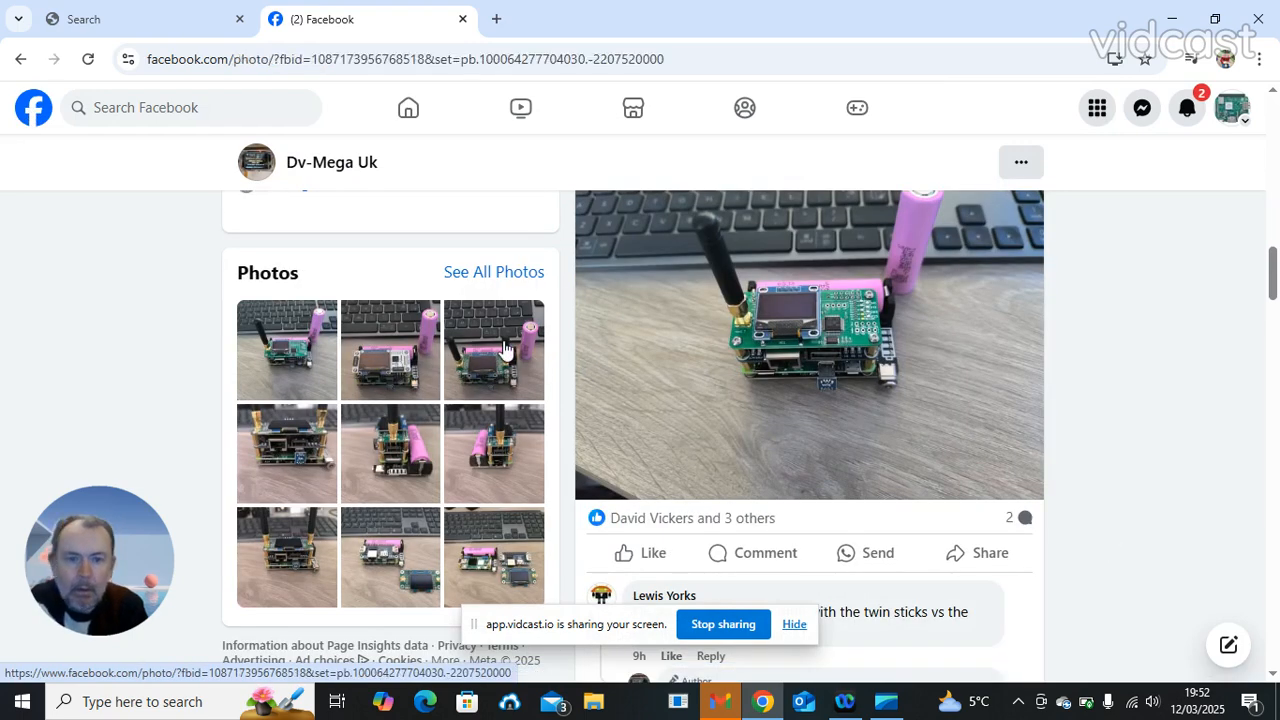
pyautogui.click(492, 350)
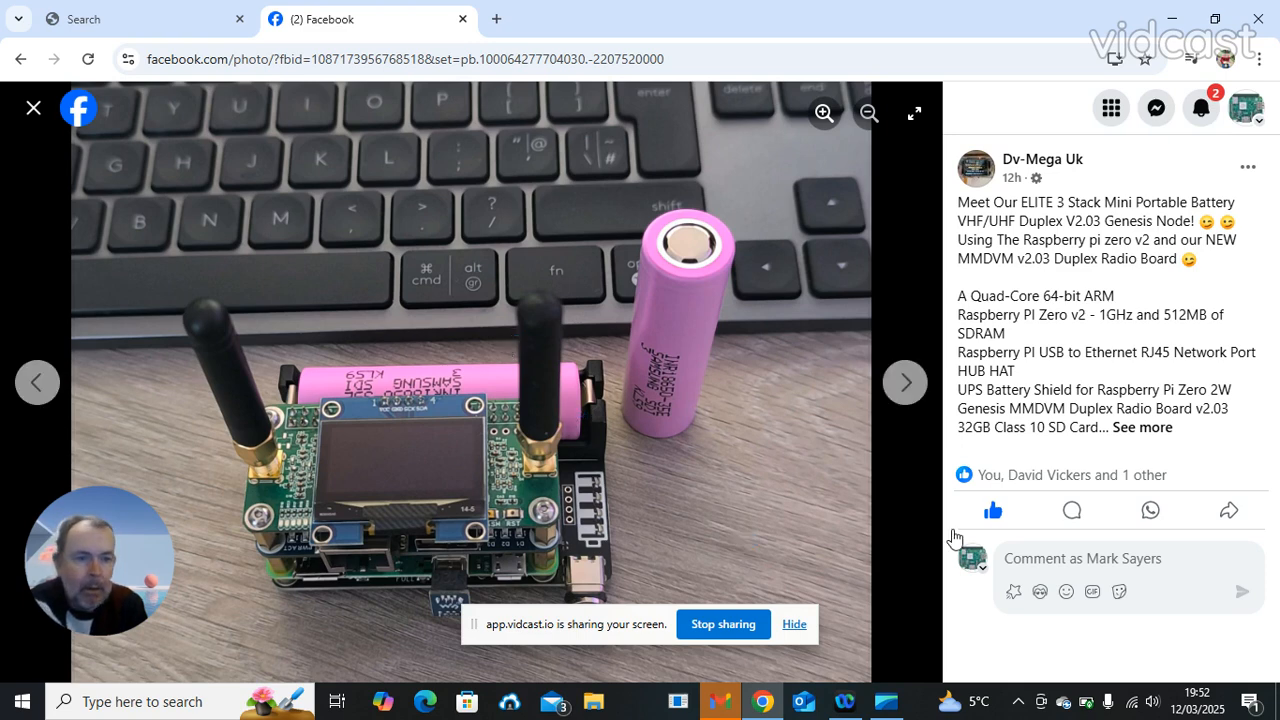
pyautogui.click(1148, 428)
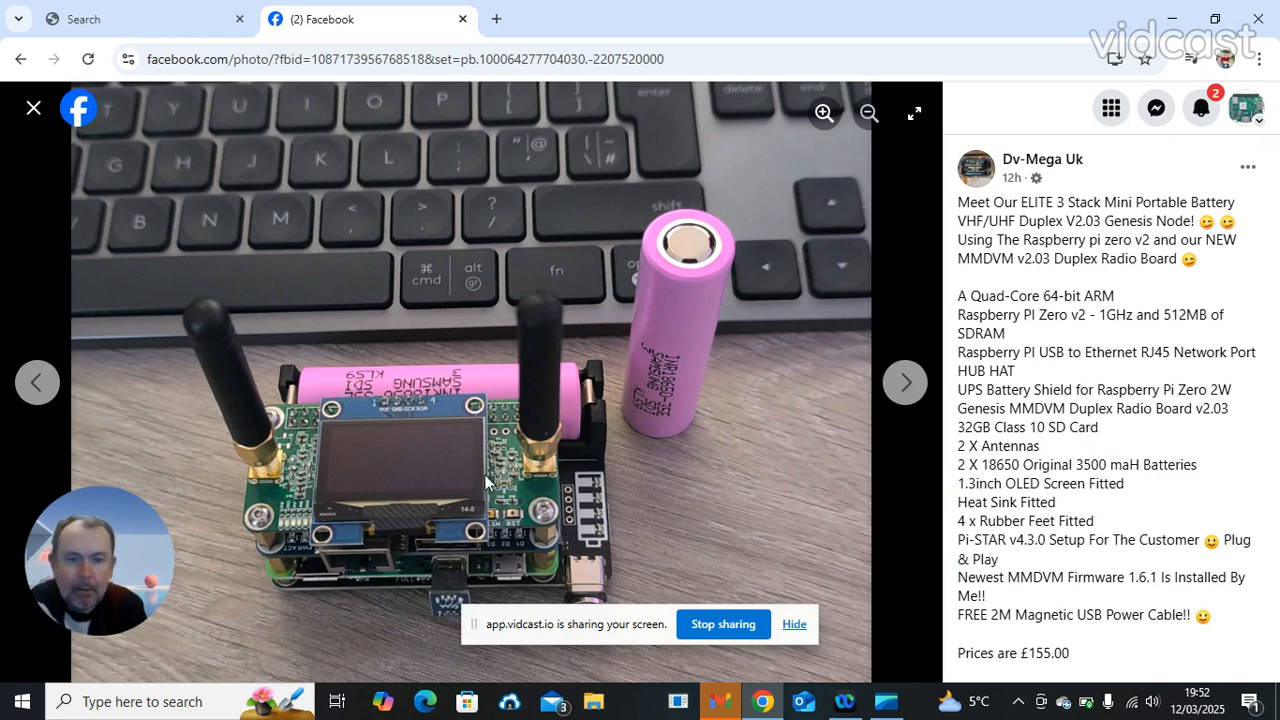
pyautogui.moveTo(688, 508)
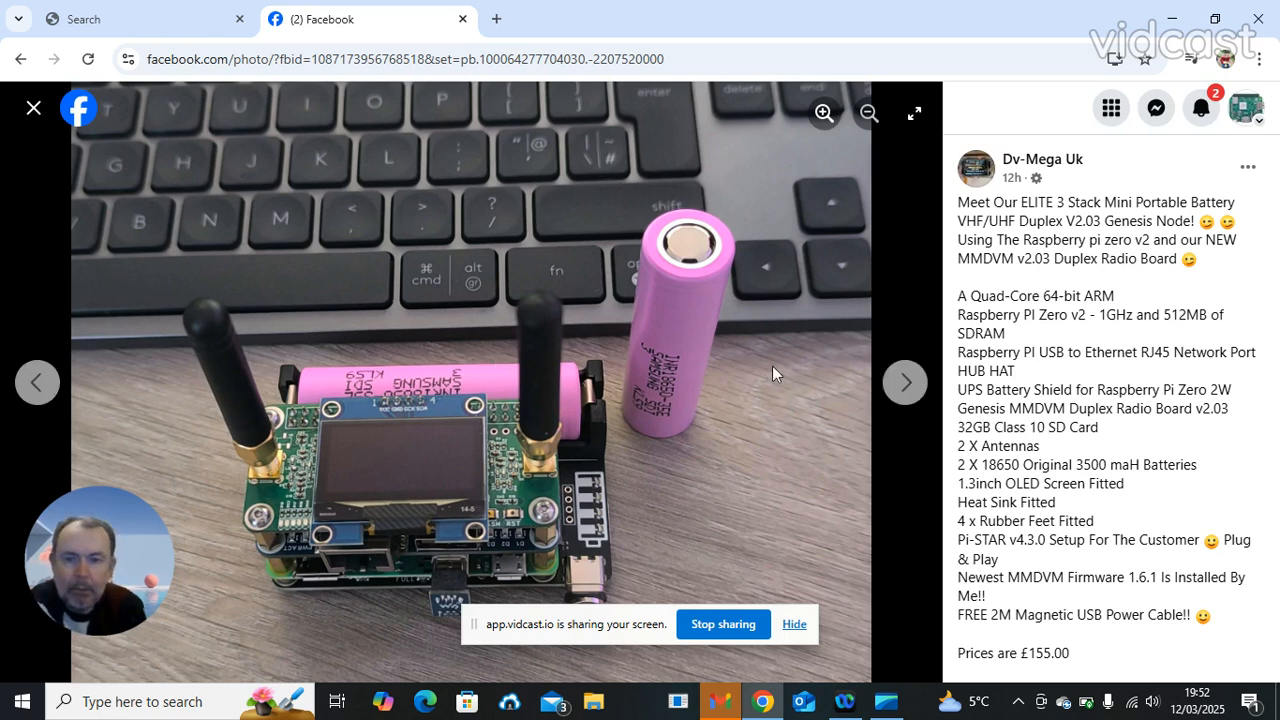
pyautogui.moveTo(808, 536)
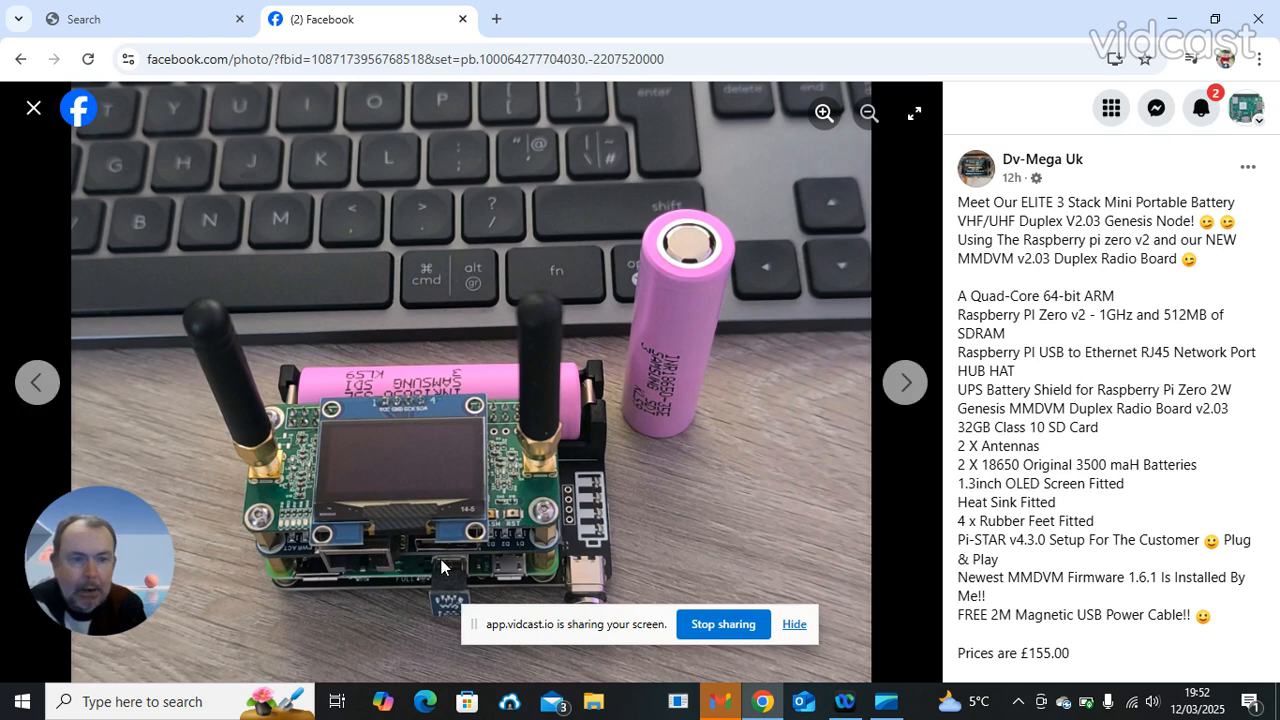
pyautogui.moveTo(420, 560)
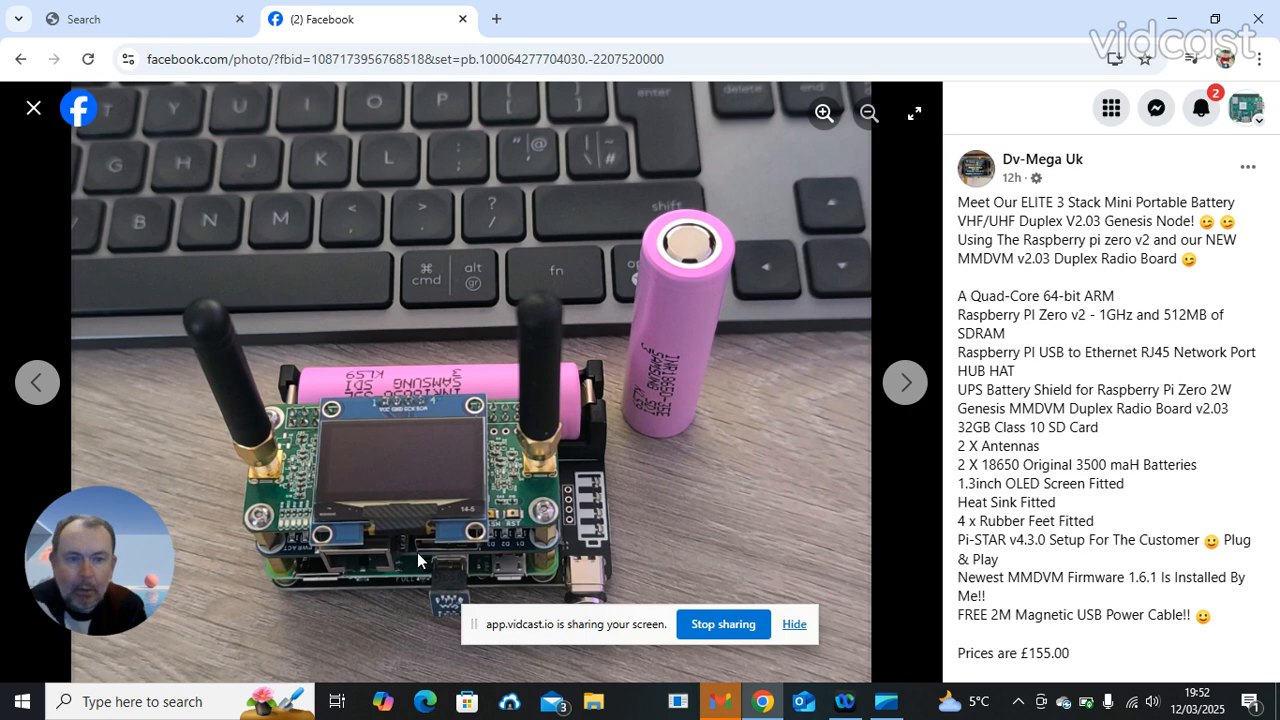
pyautogui.moveTo(336, 552)
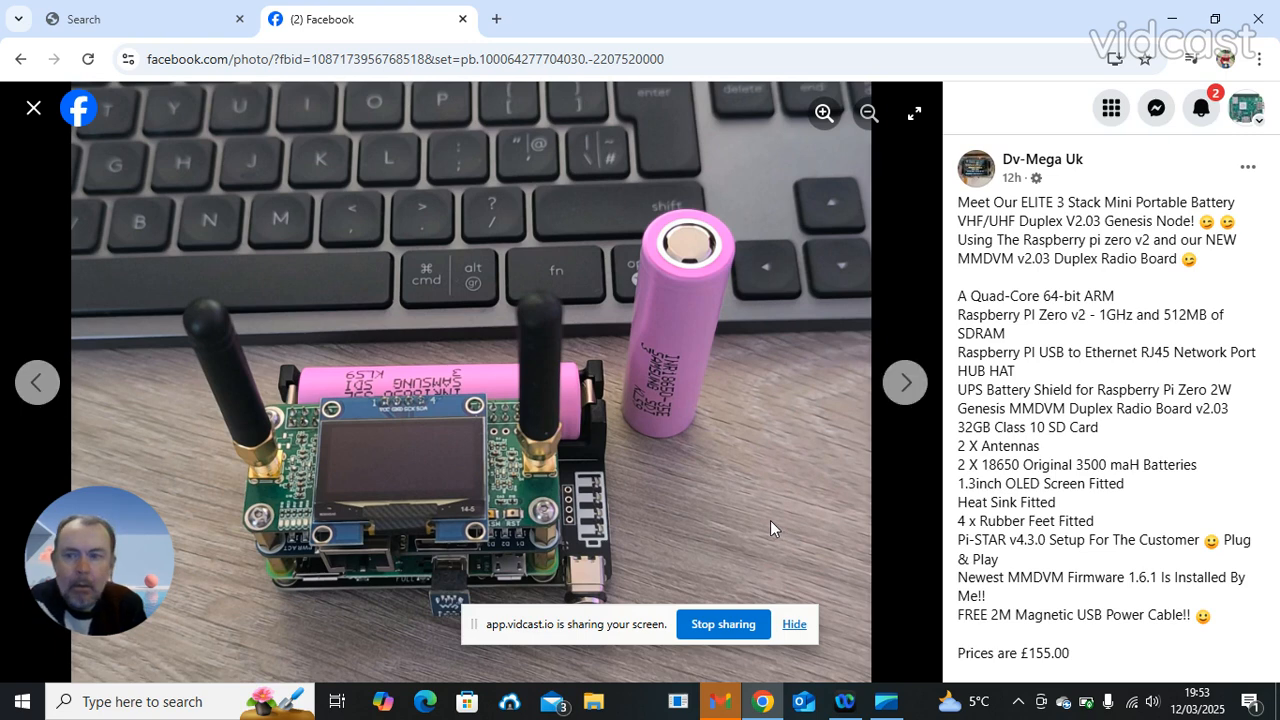
pyautogui.moveTo(32, 108)
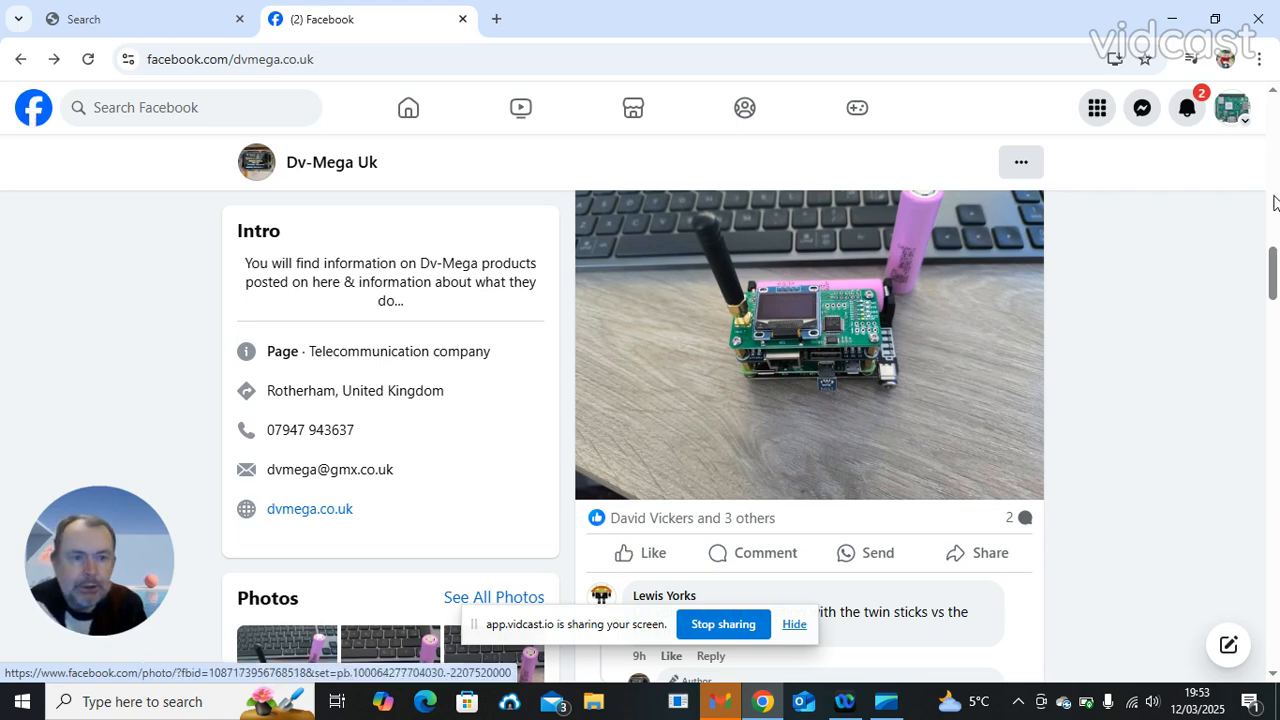
# - Scroll to the 'No wires Involved' battery hotspot video post and play it full-screen
pyautogui.scroll(-3)
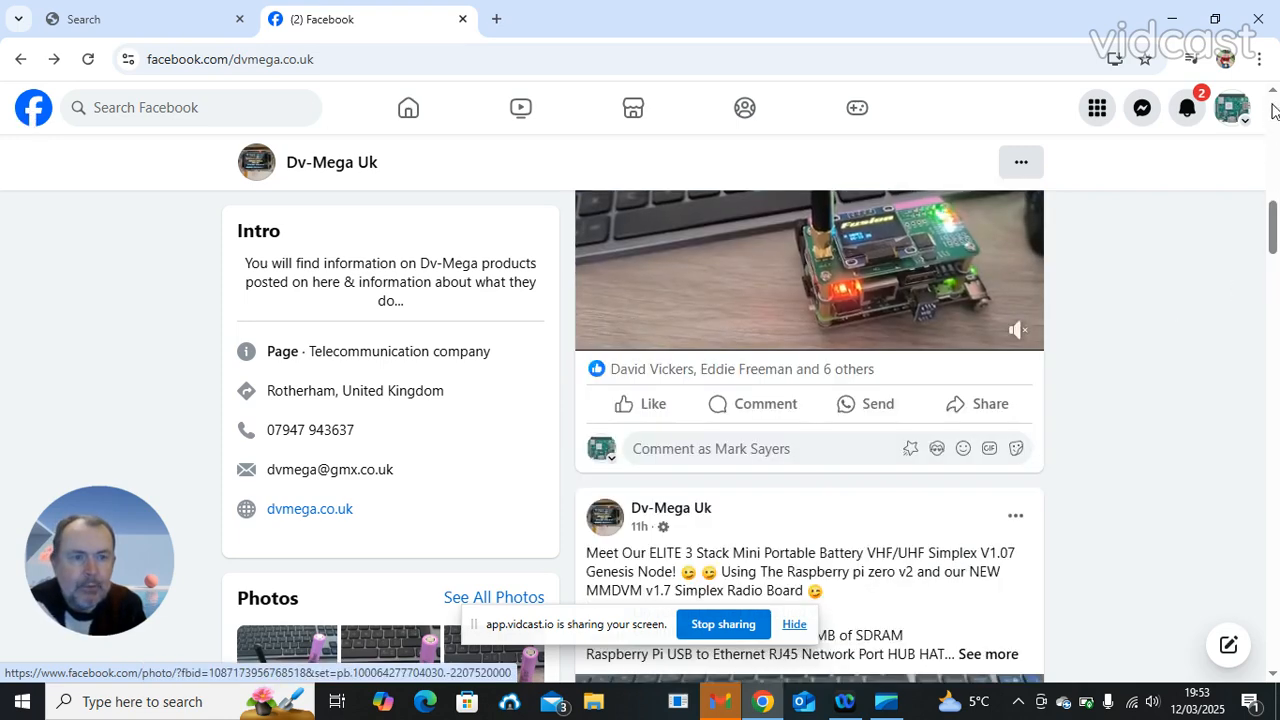
pyautogui.scroll(-3)
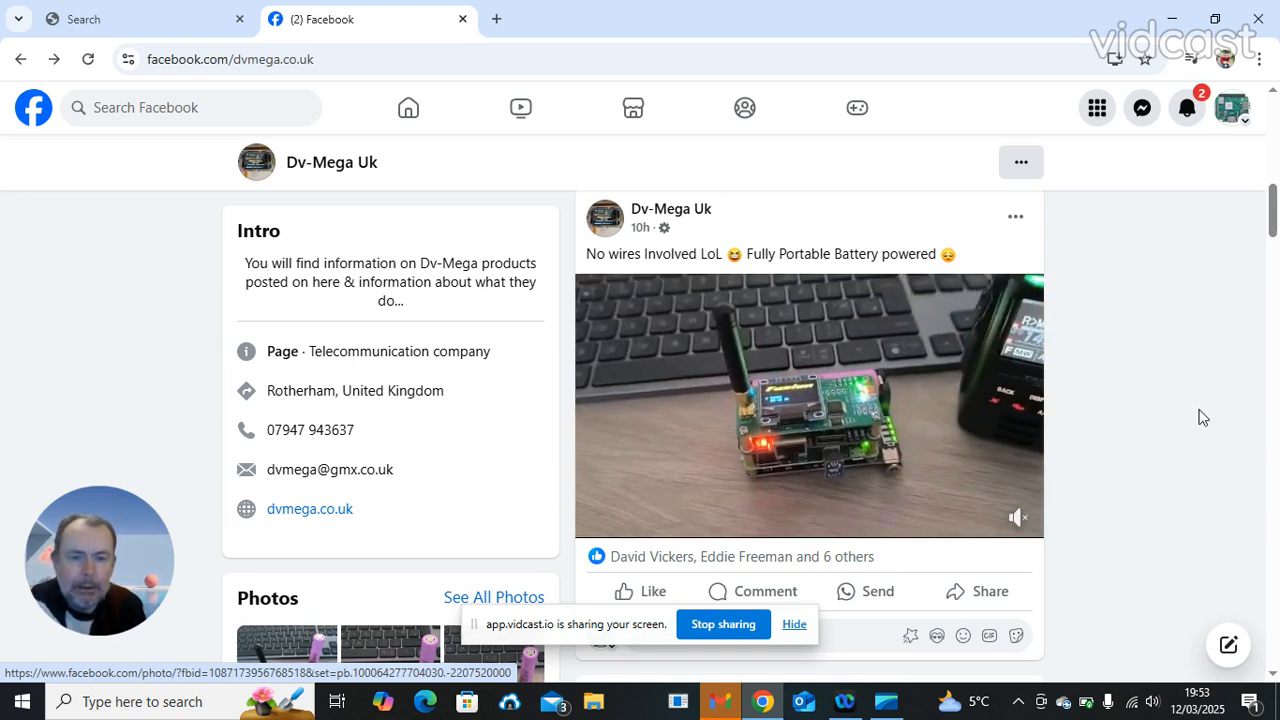
pyautogui.click(788, 420)
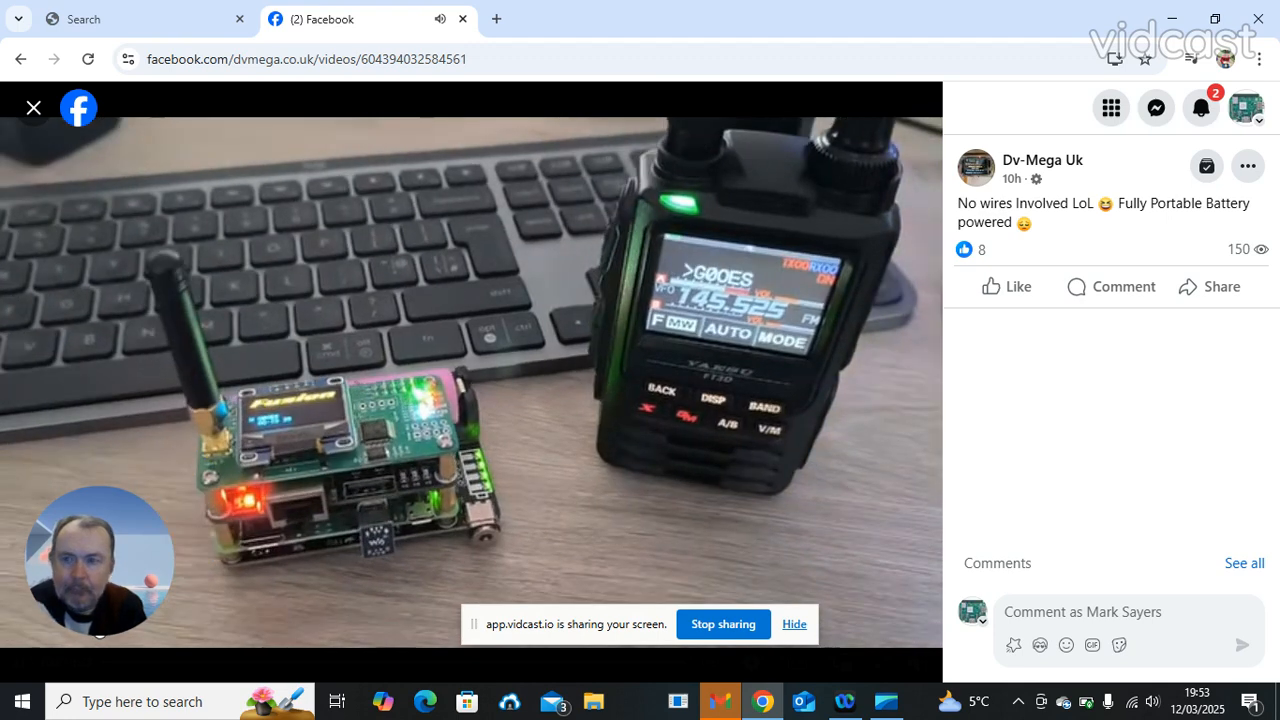
pyautogui.moveTo(34, 108)
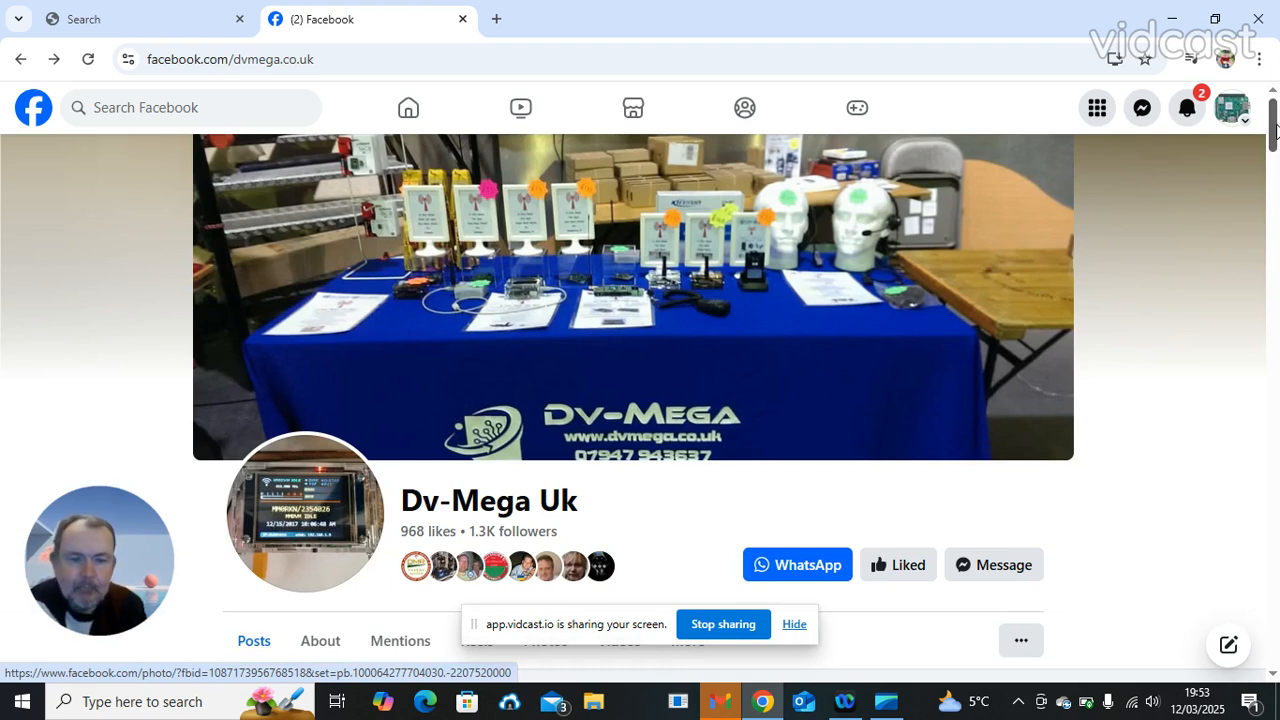
pyautogui.moveTo(1008, 536)
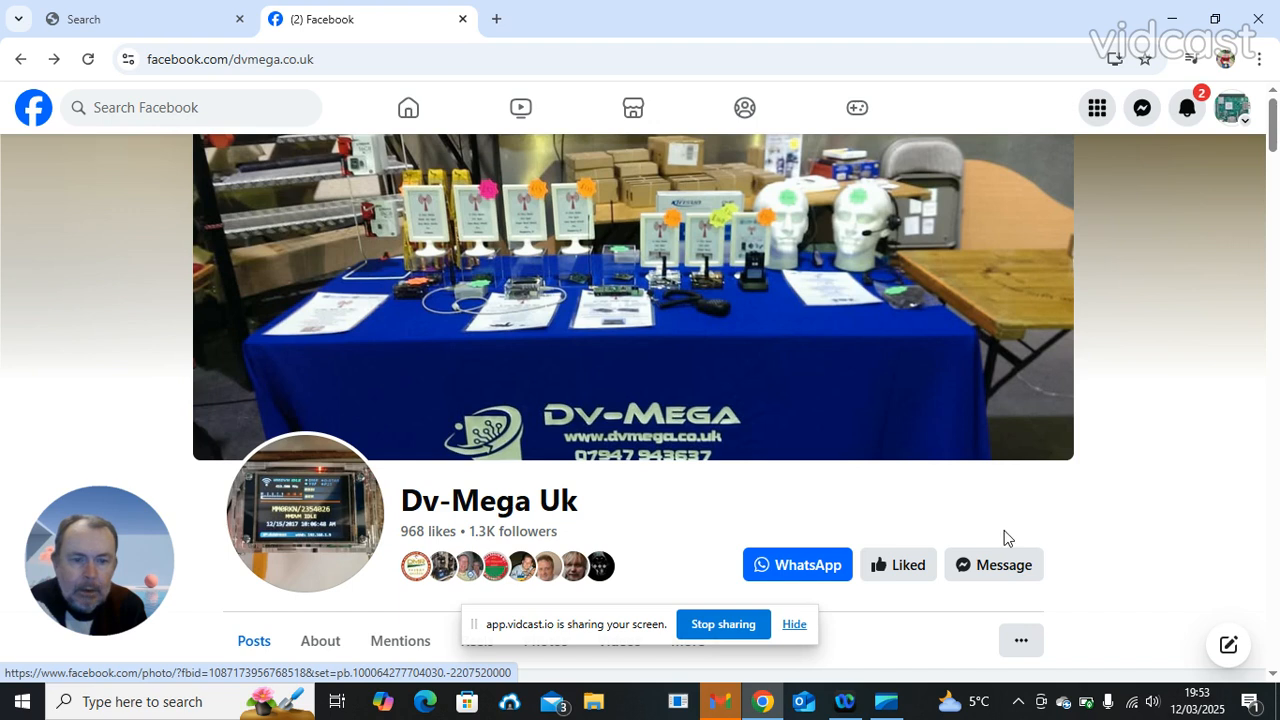
pyautogui.moveTo(1188, 508)
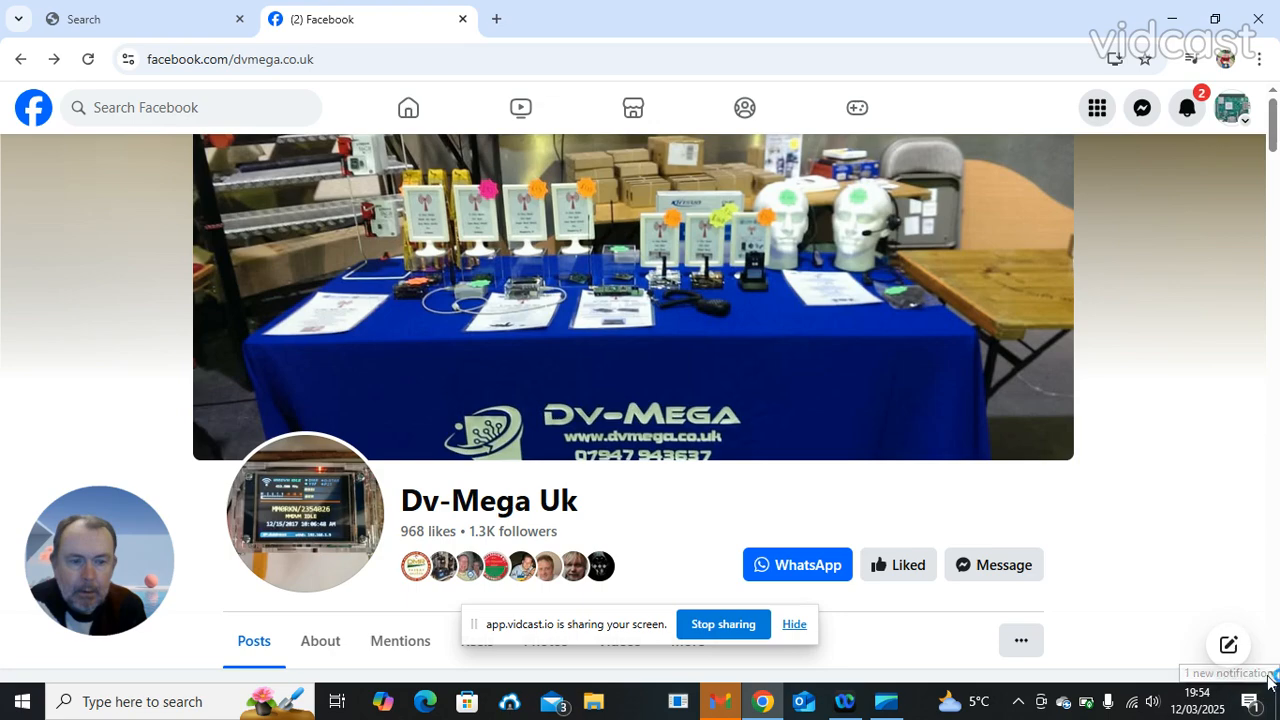
# - Scroll through the featured and ELITE 3 Stack Genesis node posts to the Photos collection and pick a thumbnail
pyautogui.scroll(-3)
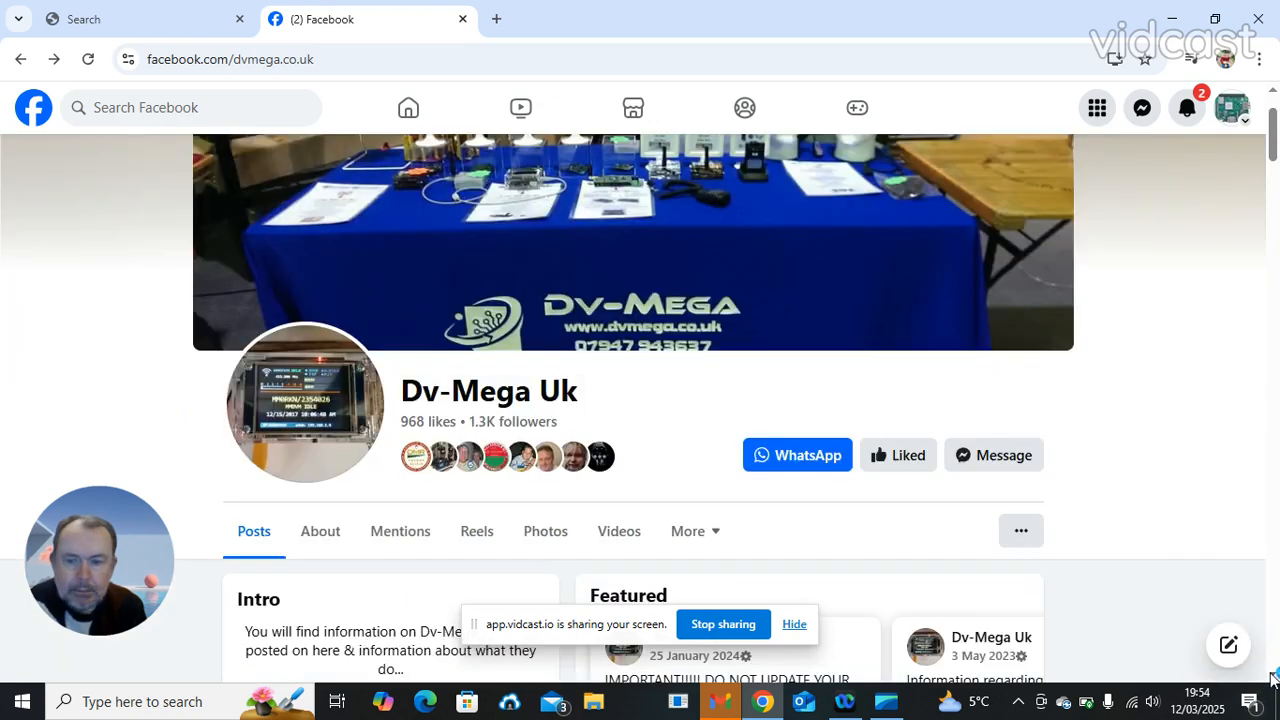
pyautogui.scroll(-3)
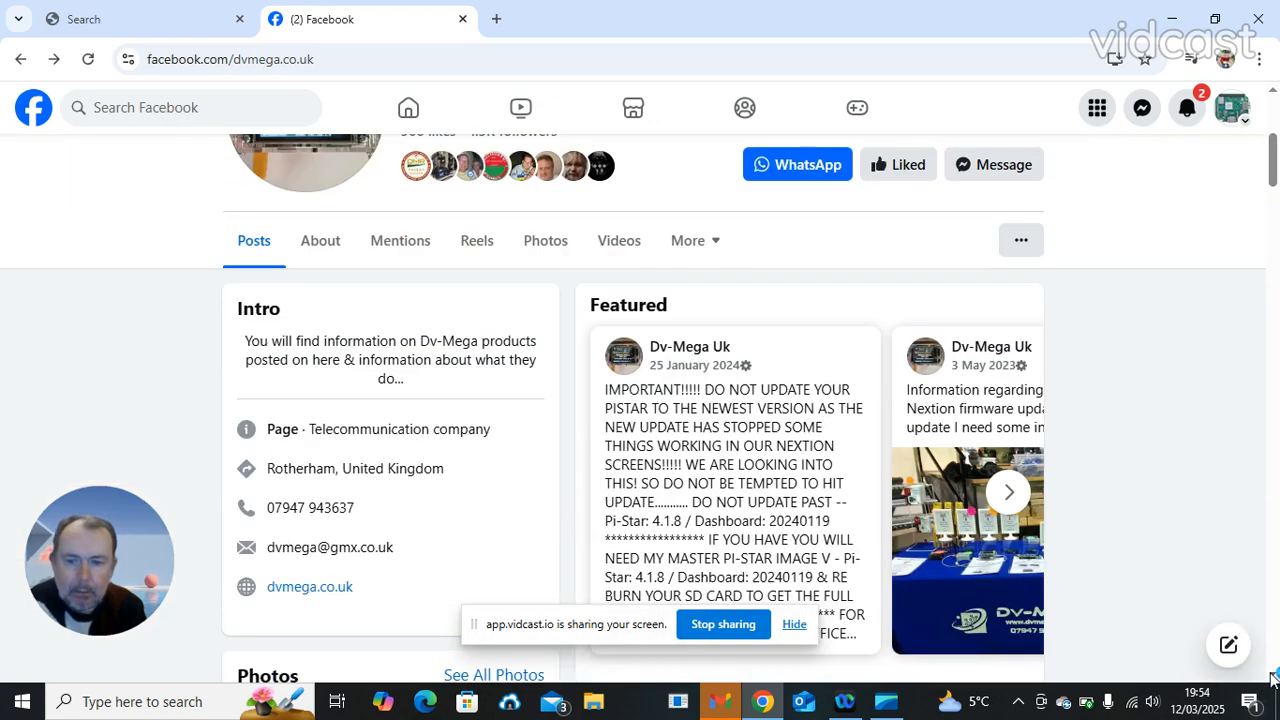
pyautogui.scroll(-3)
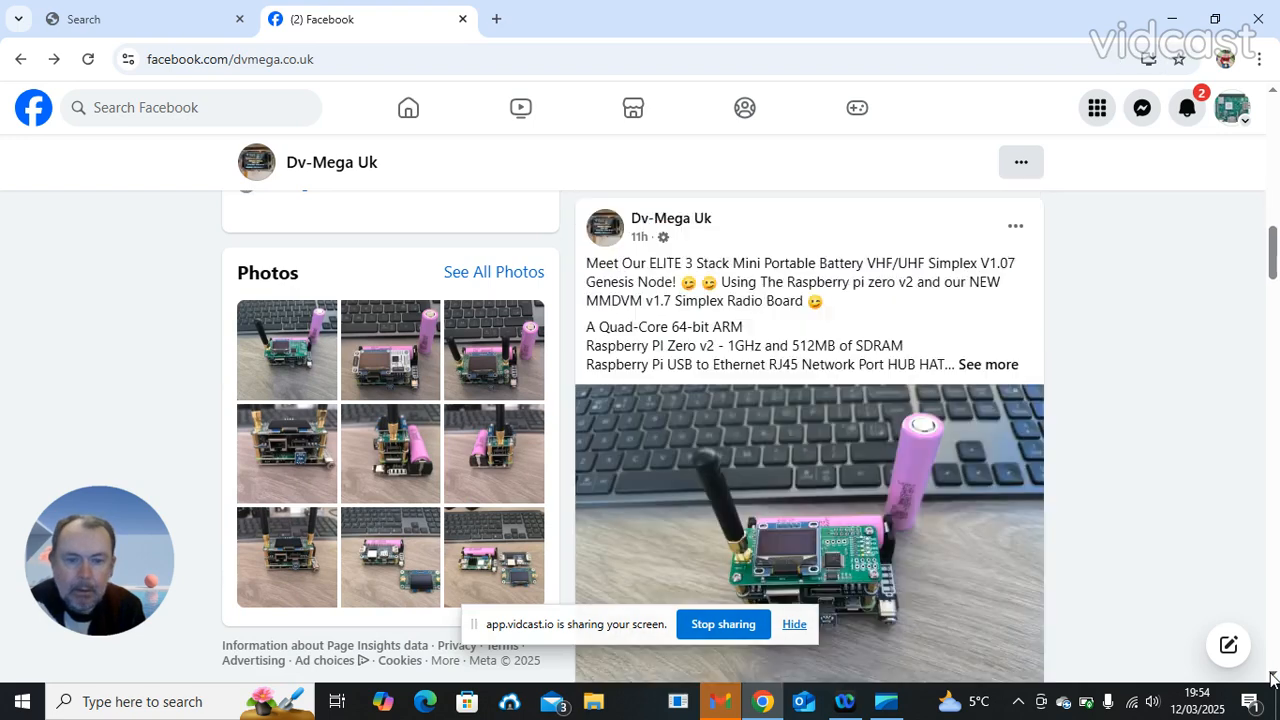
pyautogui.scroll(-3)
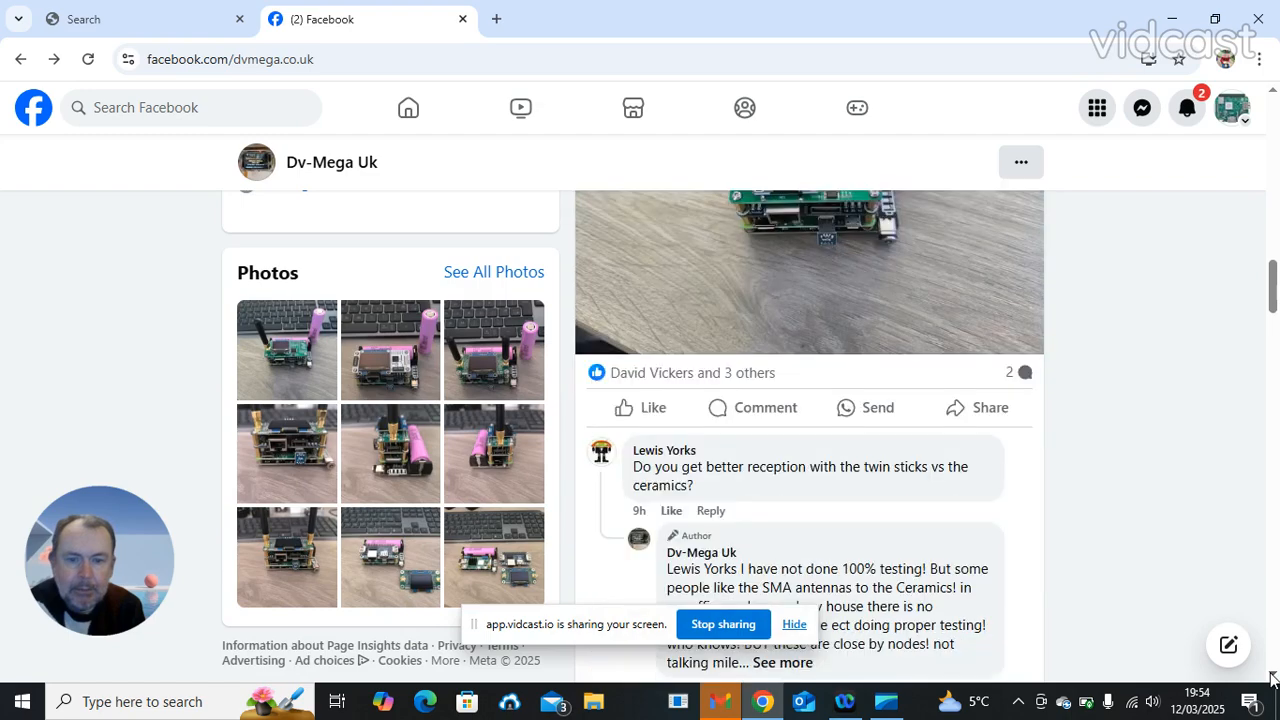
pyautogui.scroll(-3)
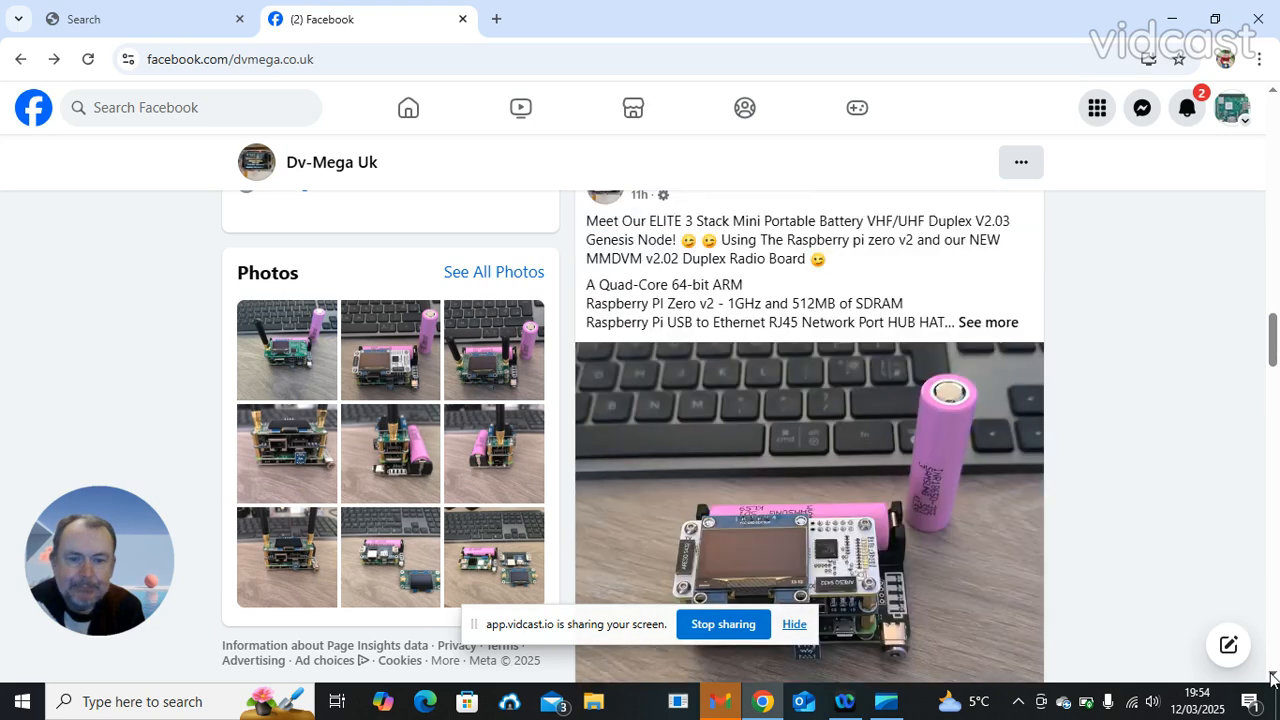
pyautogui.scroll(-3)
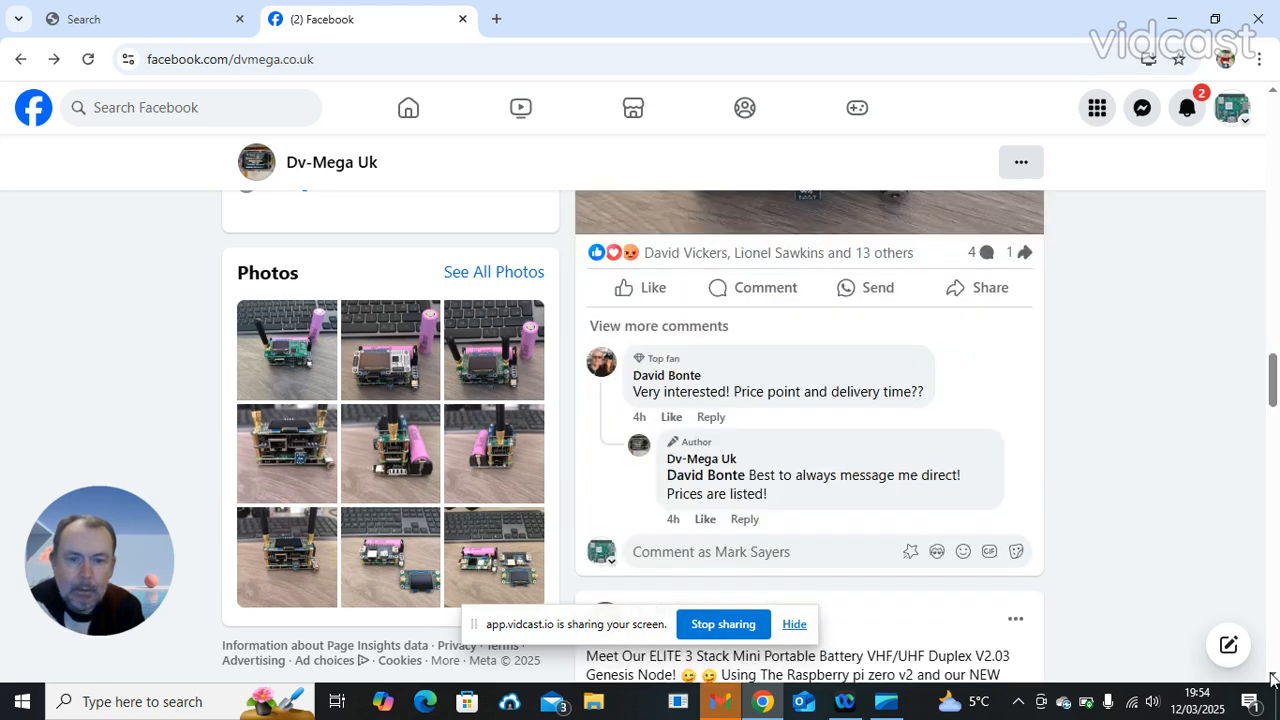
pyautogui.scroll(-3)
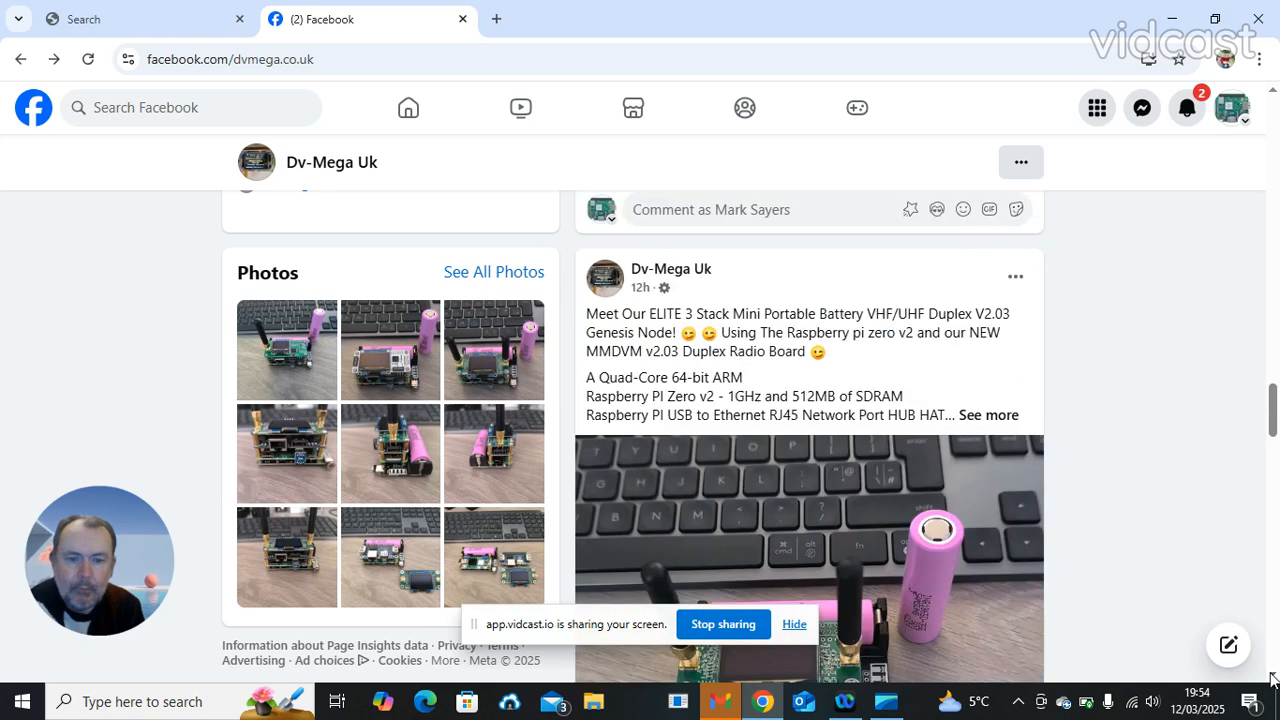
pyautogui.scroll(-3)
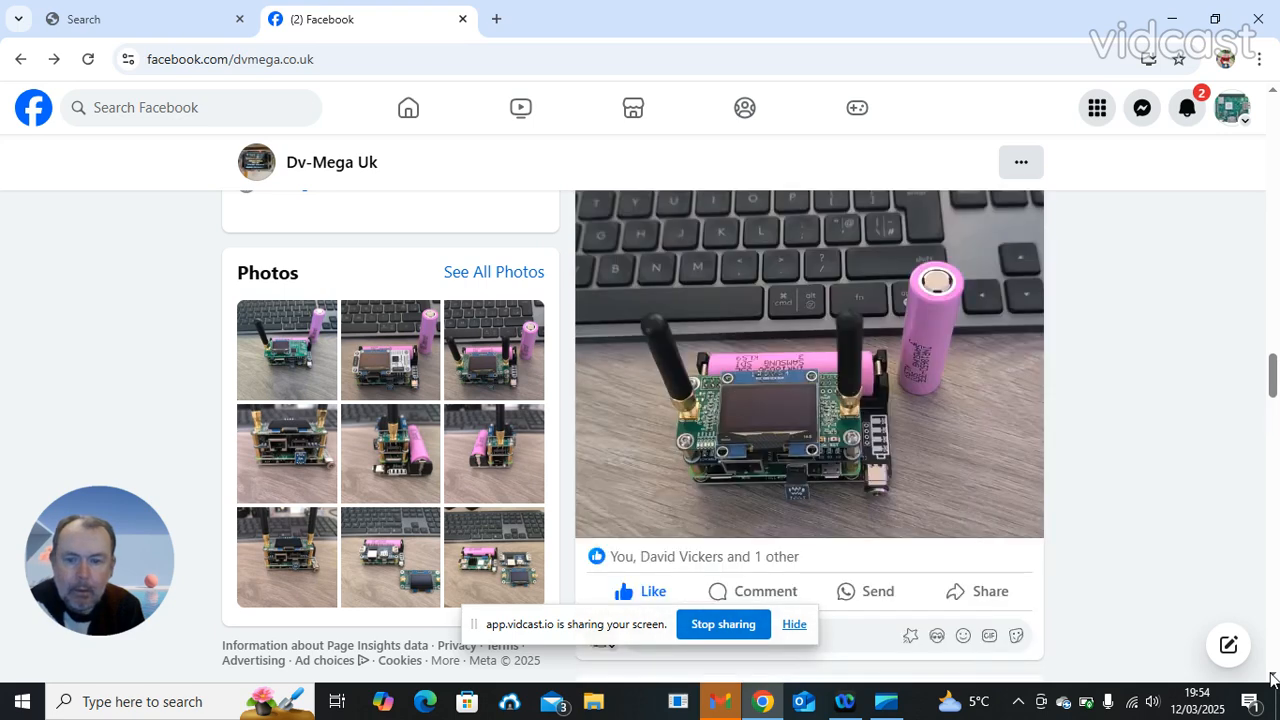
pyautogui.click(494, 556)
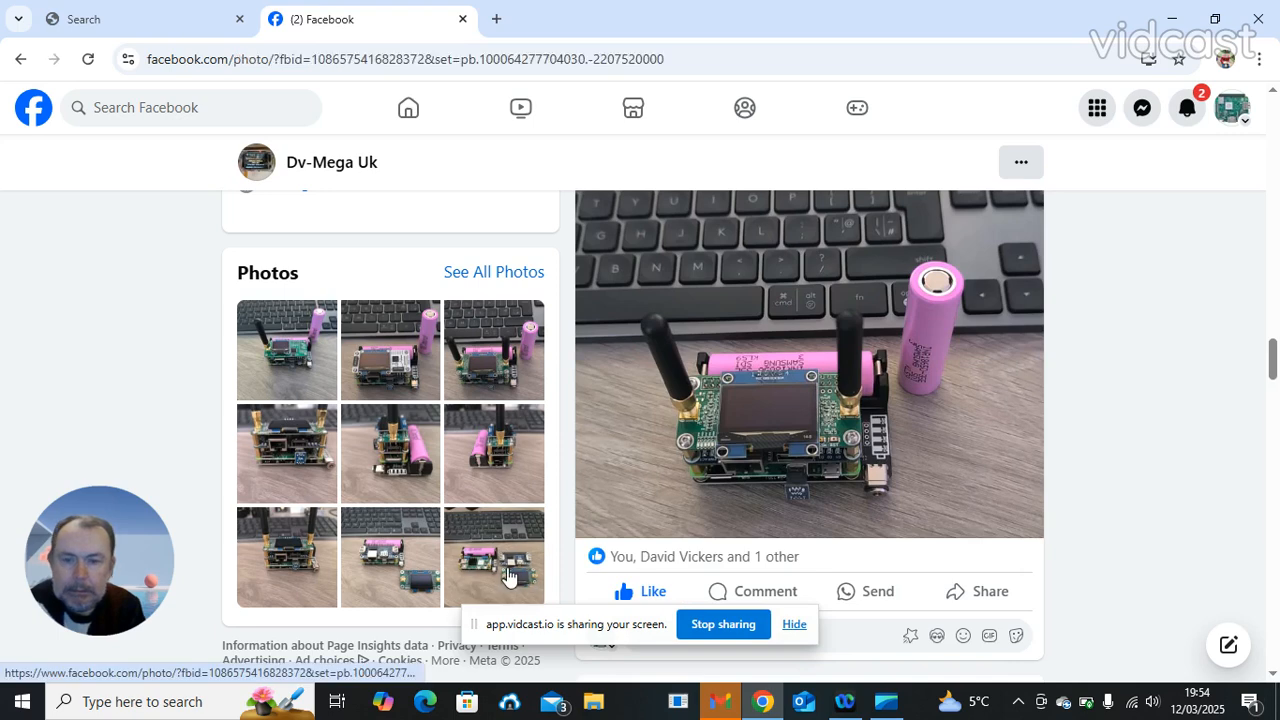
# - Open the photo of the separate Pi Zero, HAT boards and OLED display in the viewer
pyautogui.click(492, 556)
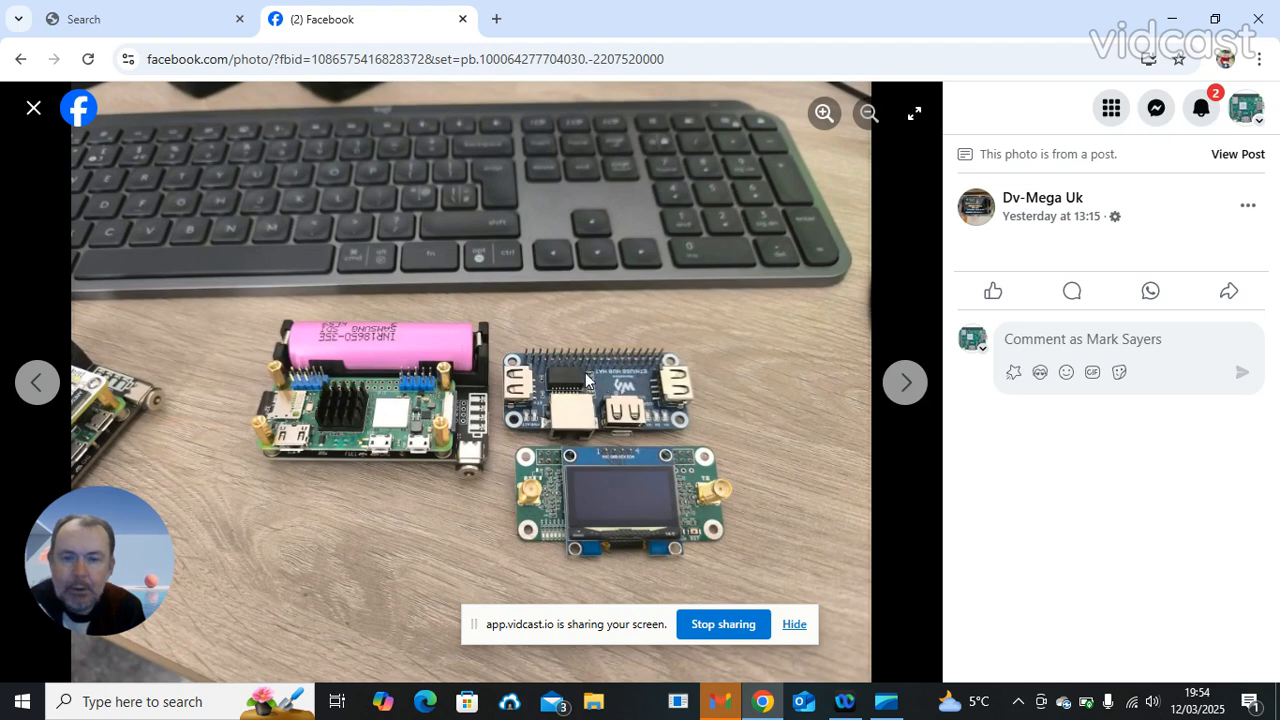
pyautogui.moveTo(612, 412)
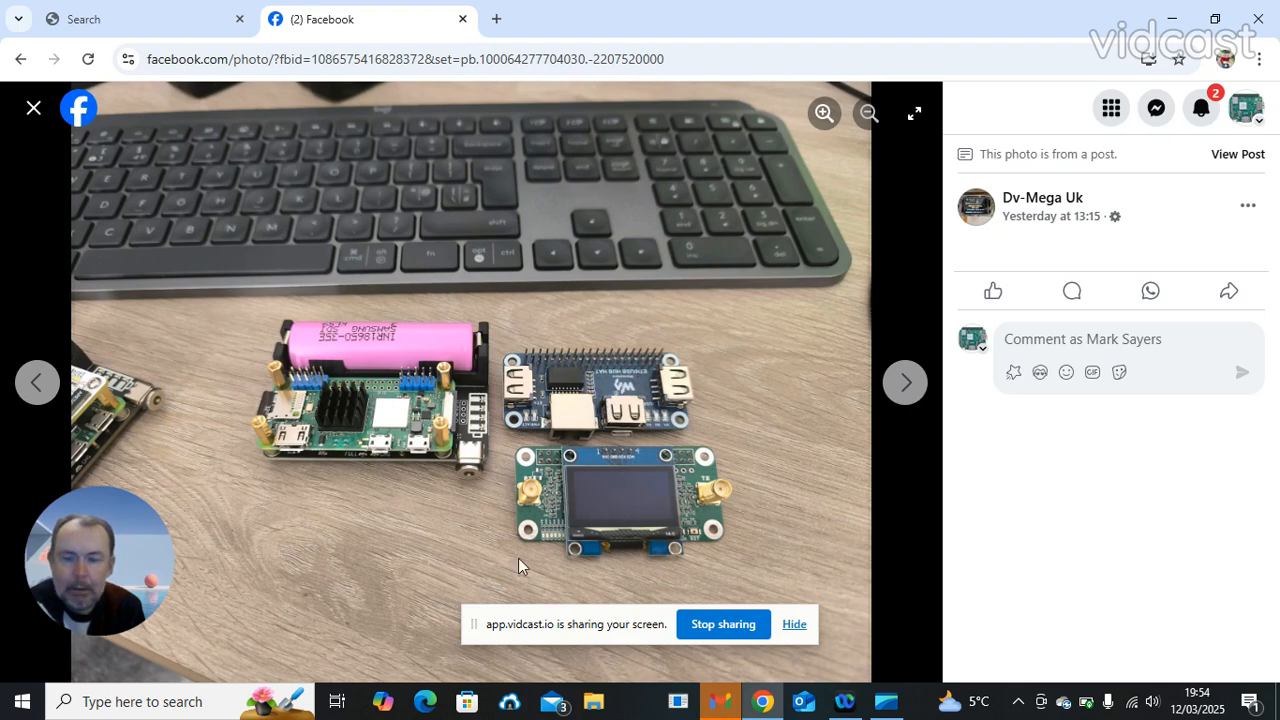
pyautogui.moveTo(484, 572)
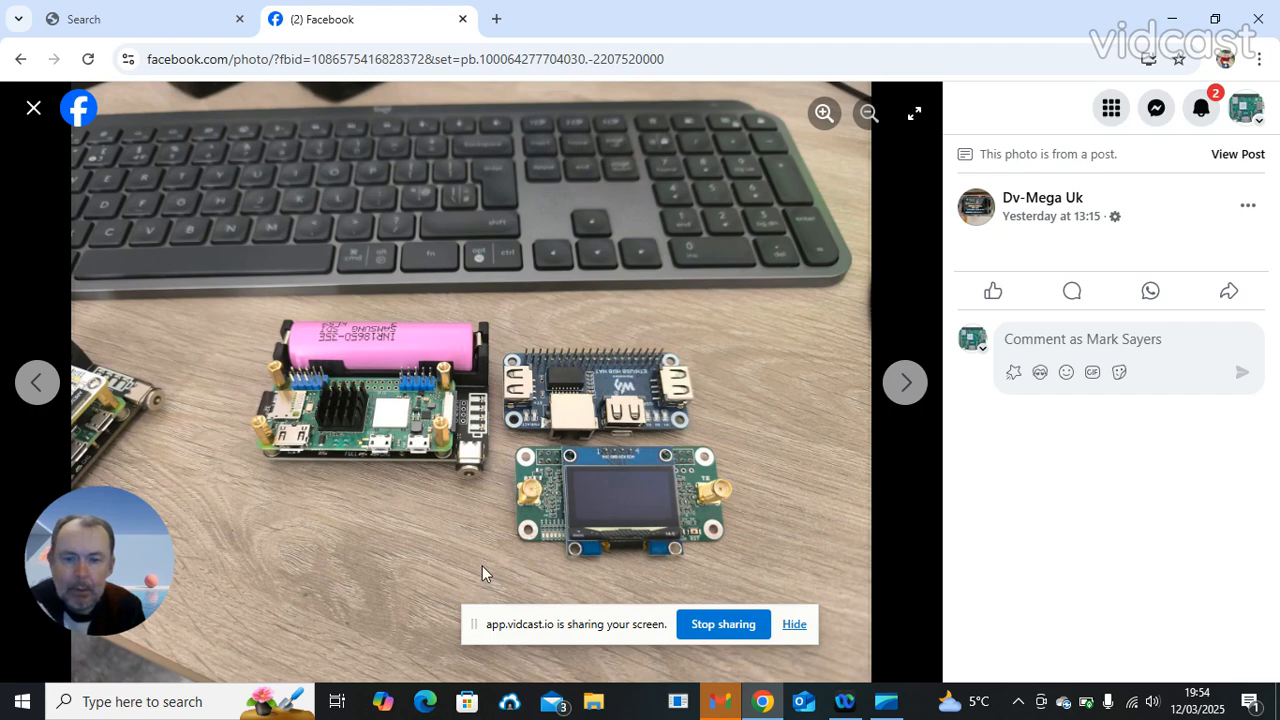
pyautogui.moveTo(490, 554)
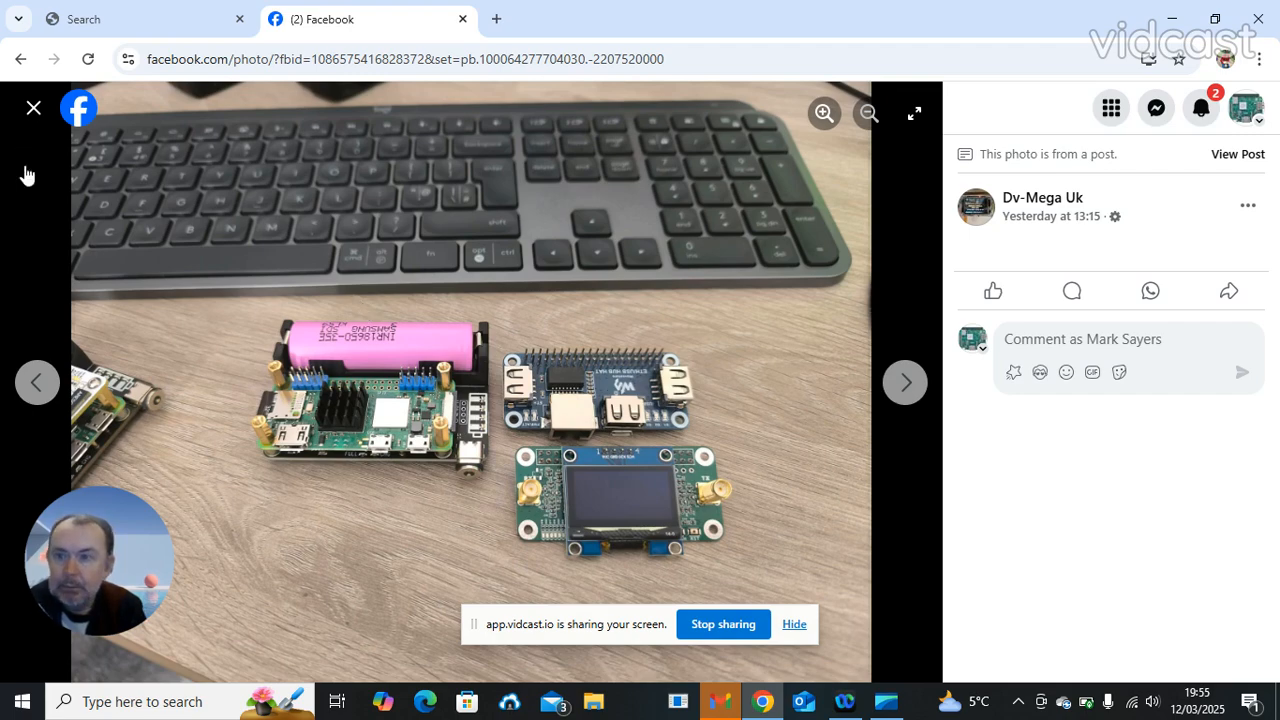
pyautogui.moveTo(212, 340)
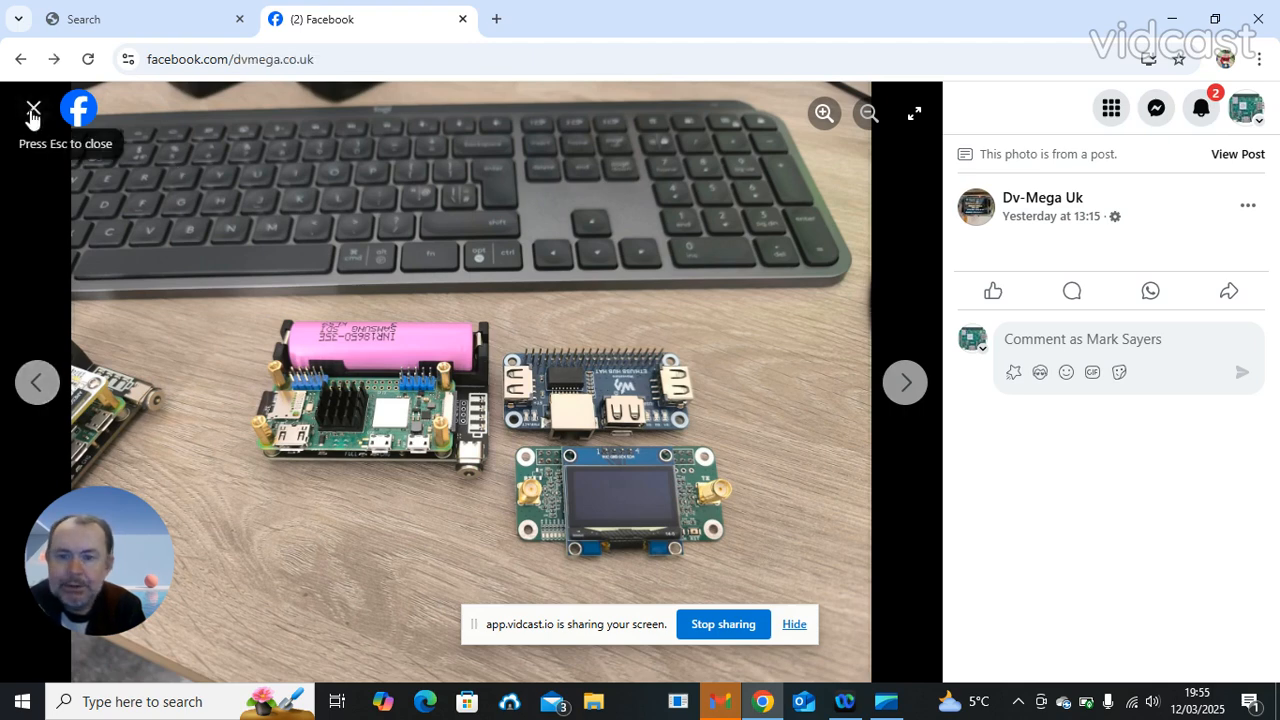
# - Close the enlarged board photo and switch from the Dv-Mega Uk page to the Vidcast video library
pyautogui.click(32, 108)
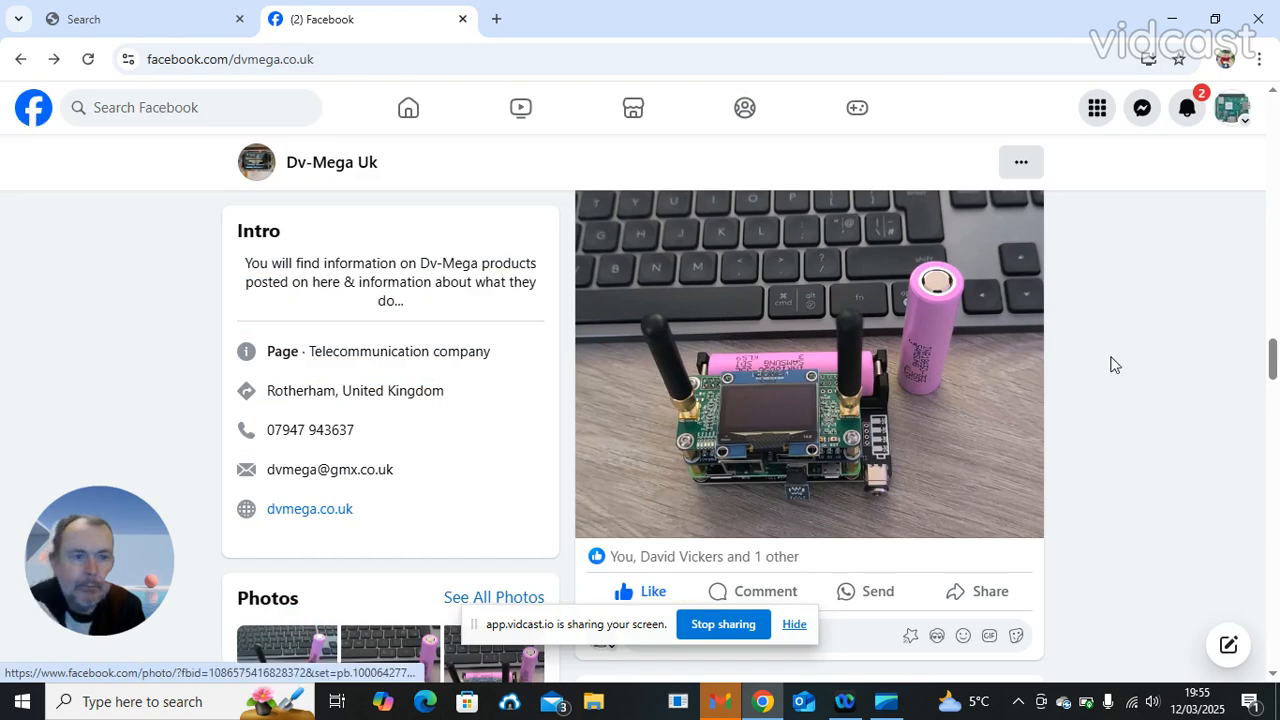
pyautogui.scroll(-3)
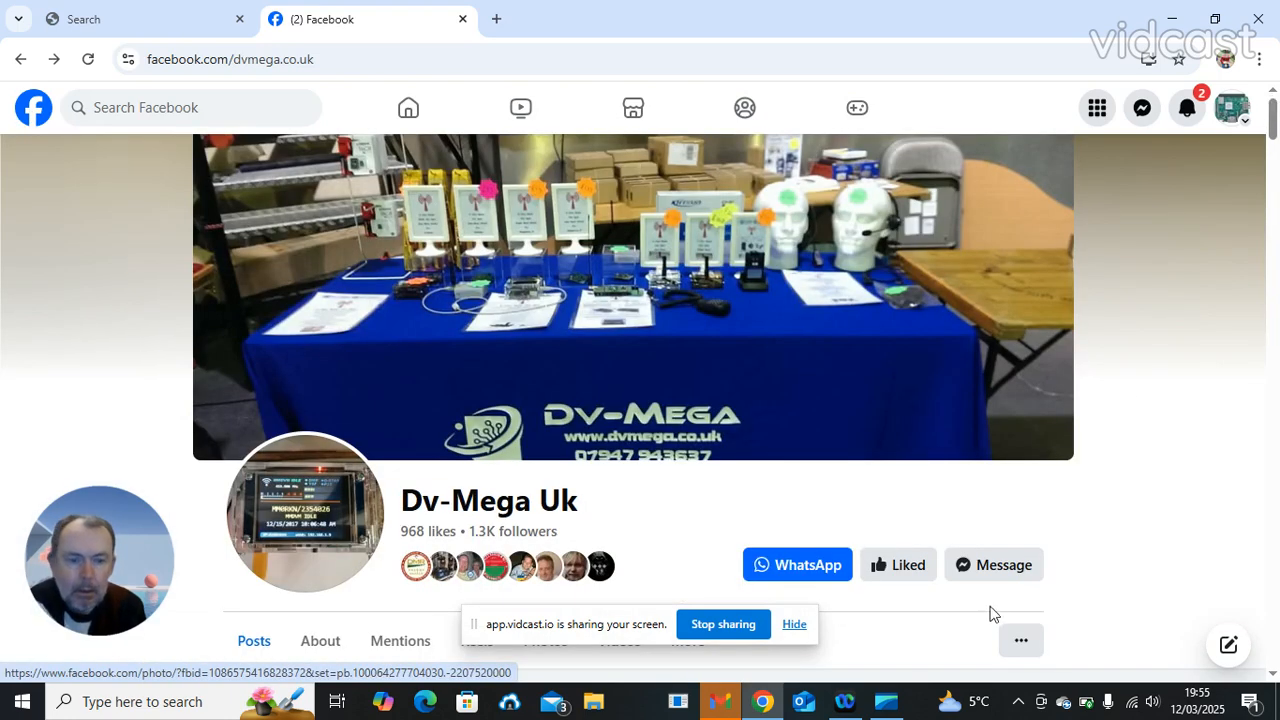
pyautogui.moveTo(1146, 576)
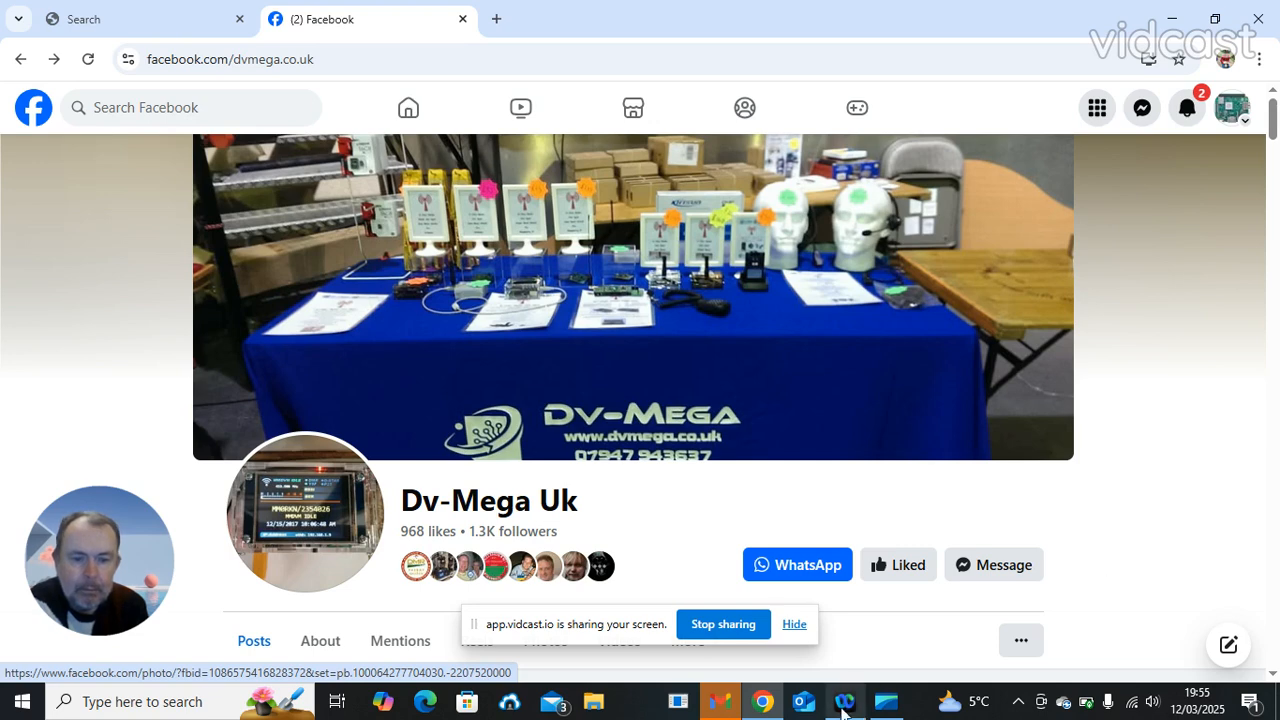
pyautogui.click(848, 702)
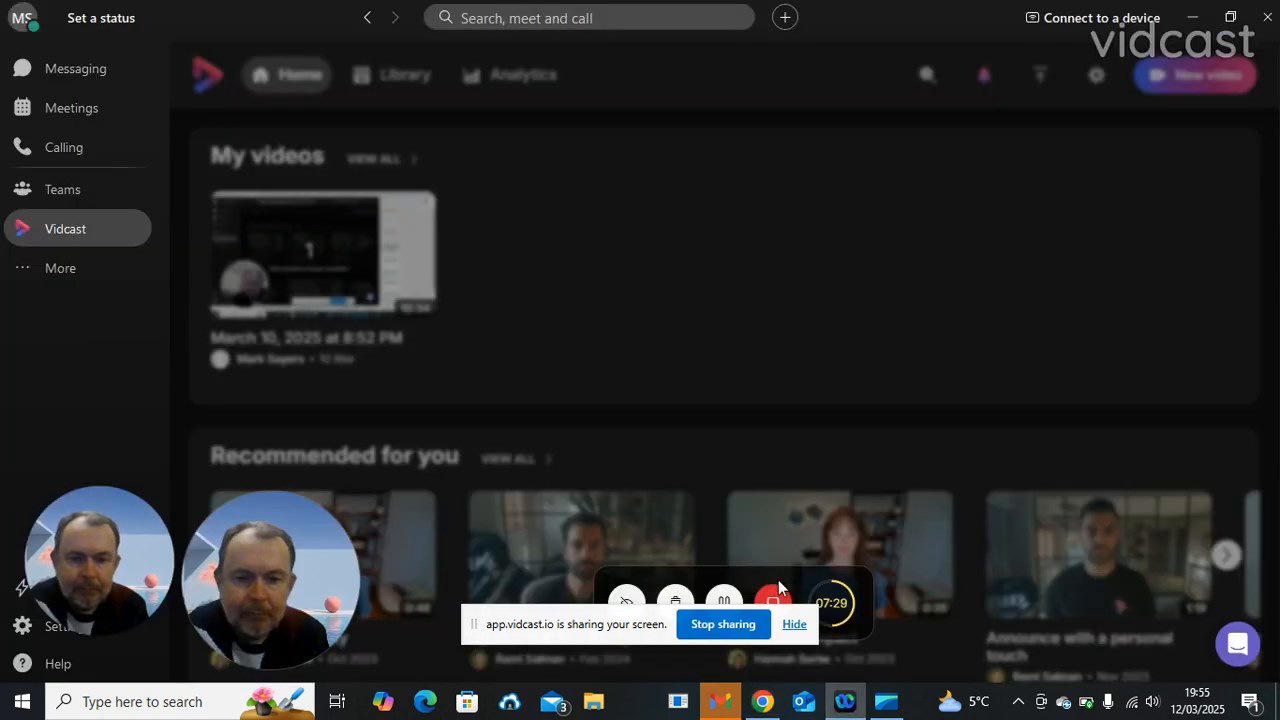